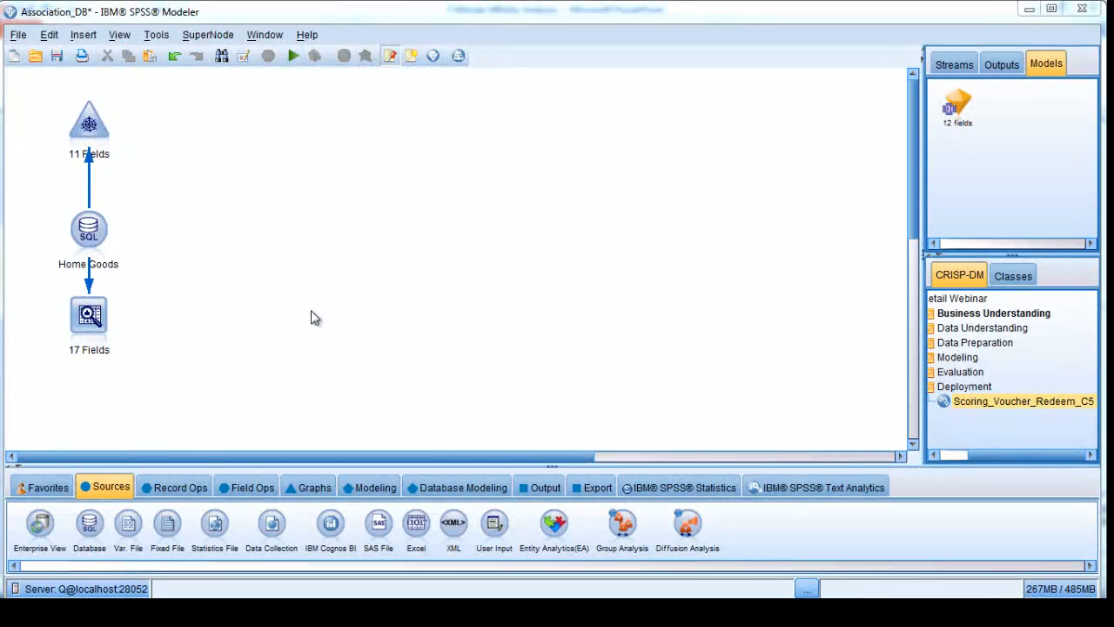
mouse_move(214, 522)
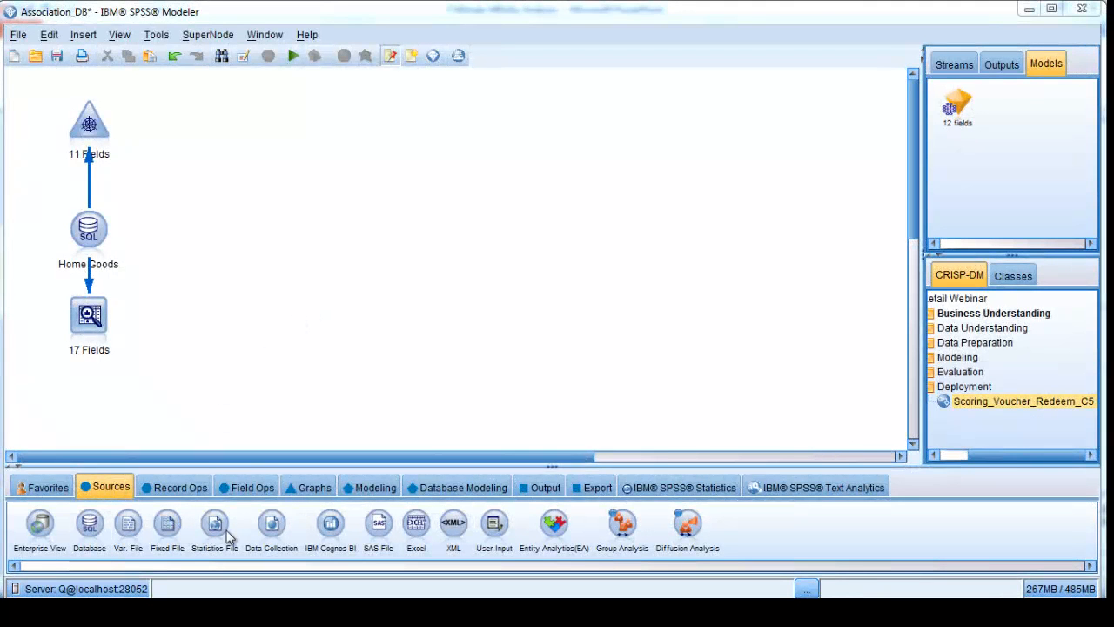
mouse_move(192, 501)
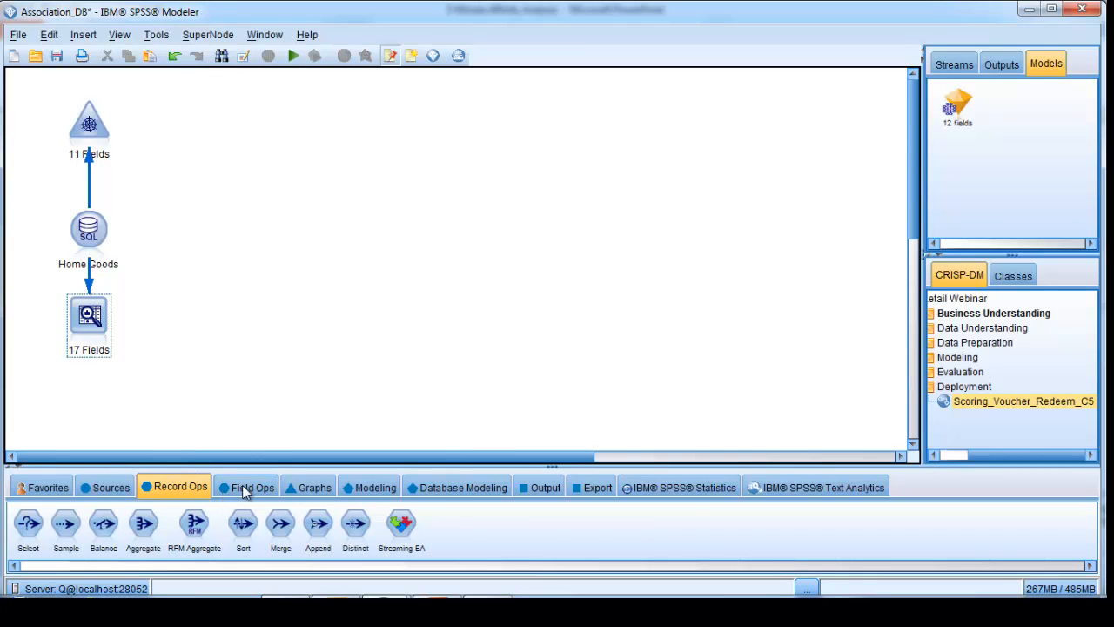
Show the Field Ops palette, then the Modeling node palette
click(251, 488)
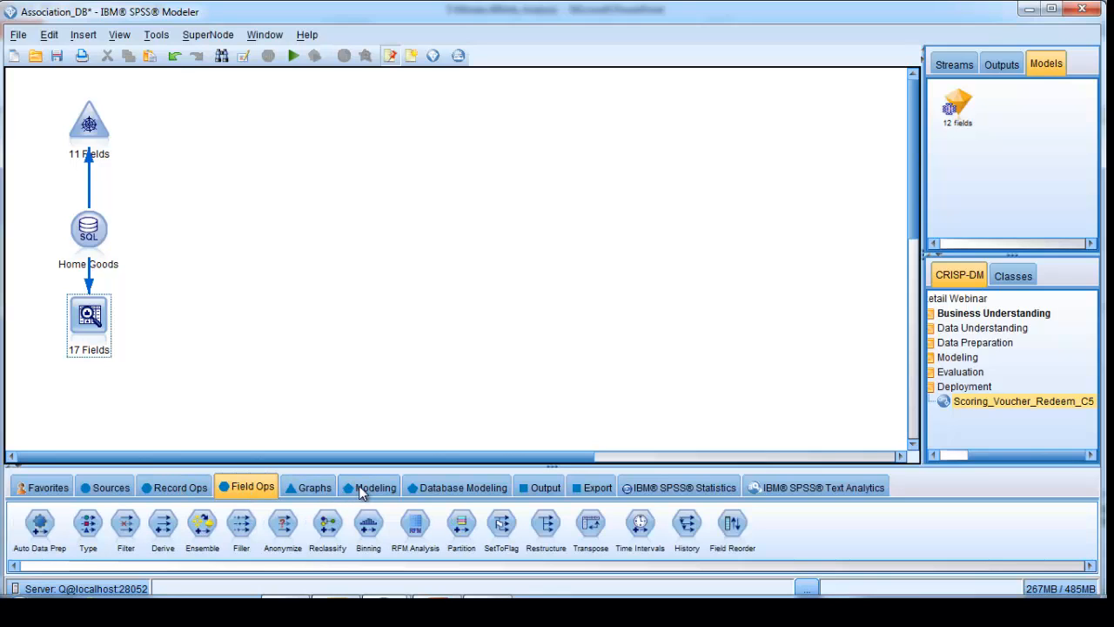
click(372, 487)
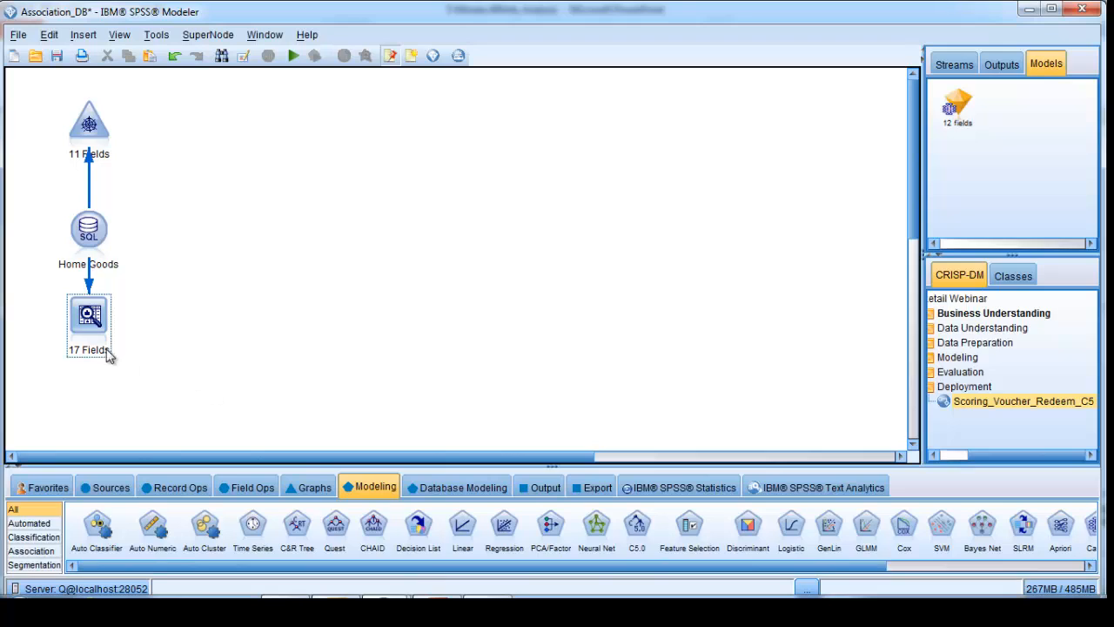
right_click(87, 315)
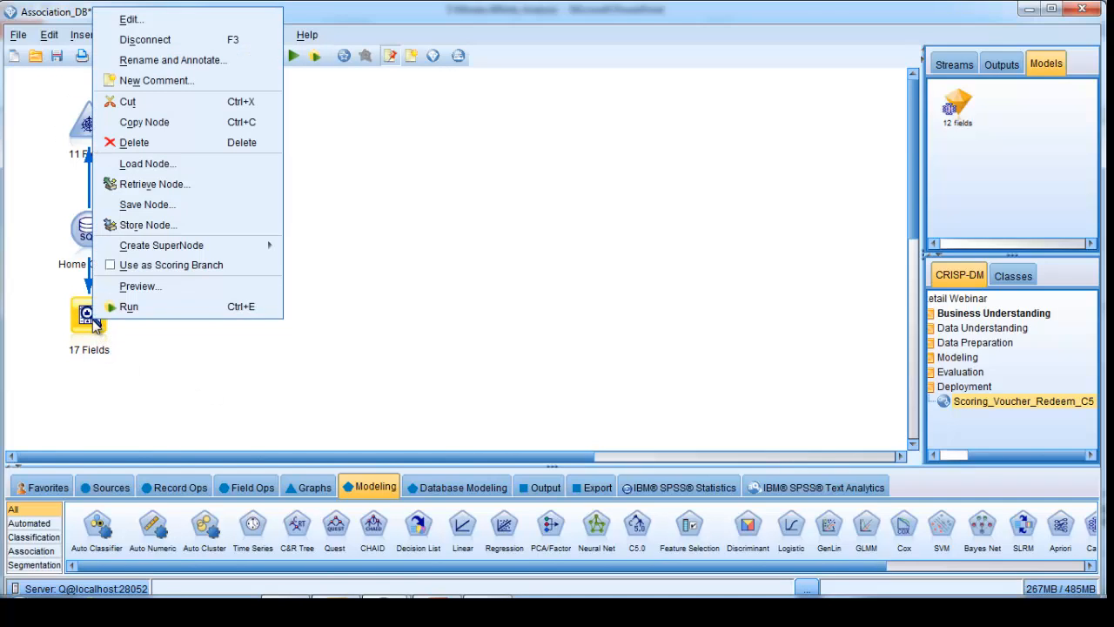
mouse_move(129, 307)
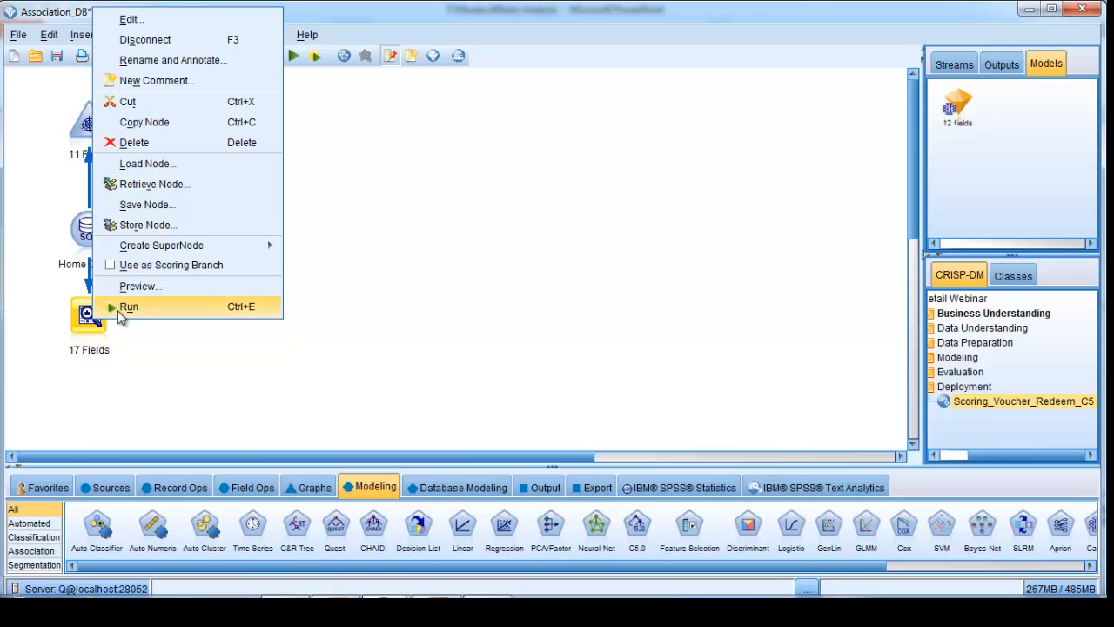
click(129, 307)
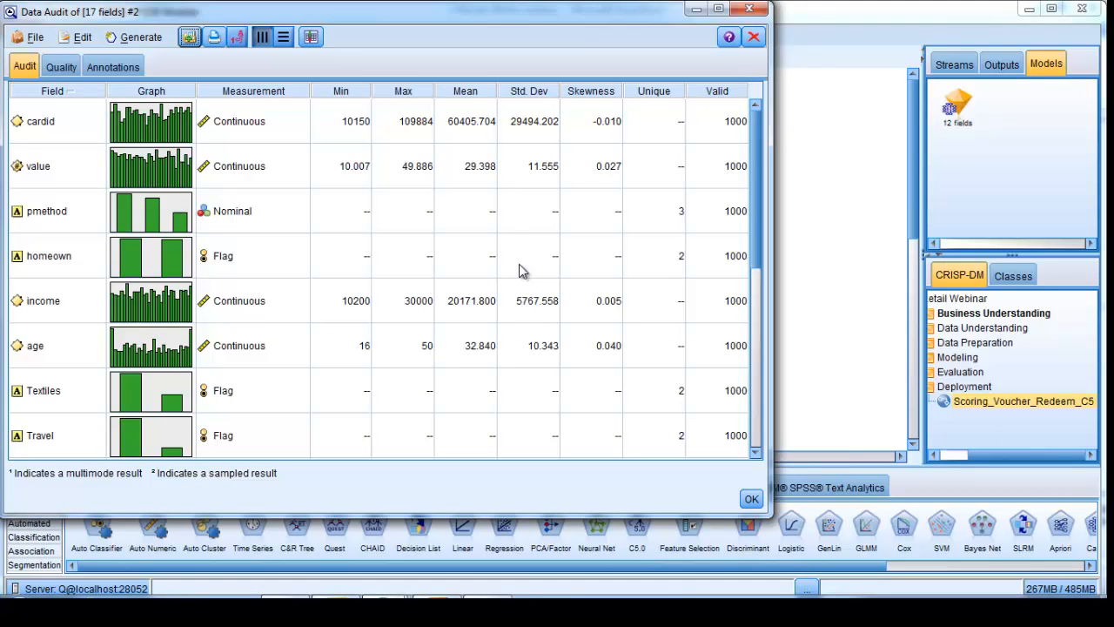
mouse_move(853, 240)
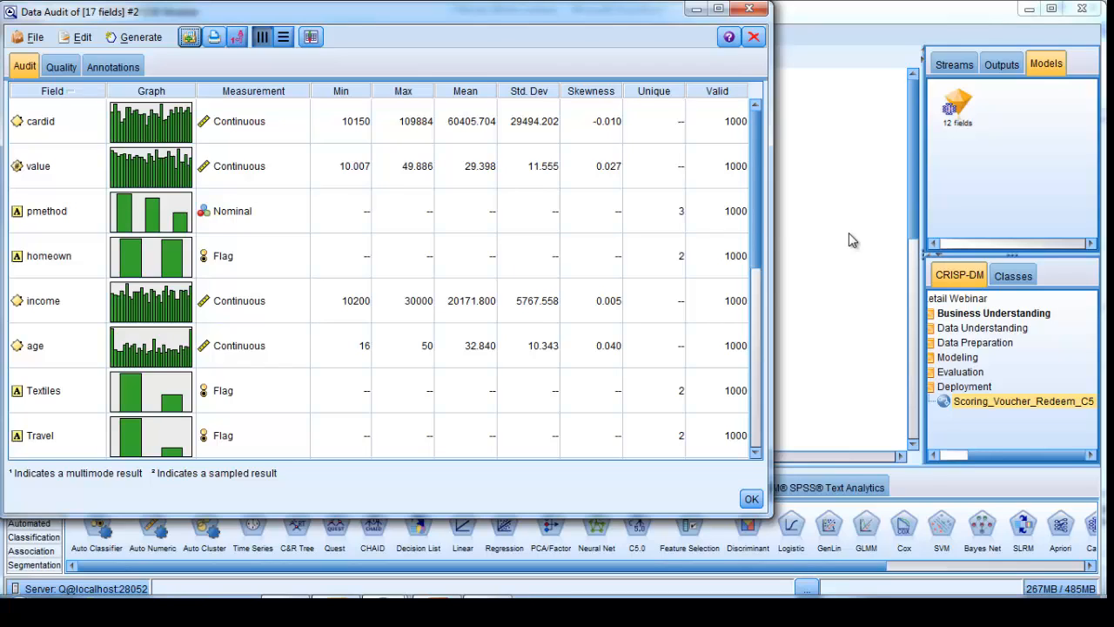
mouse_move(113, 195)
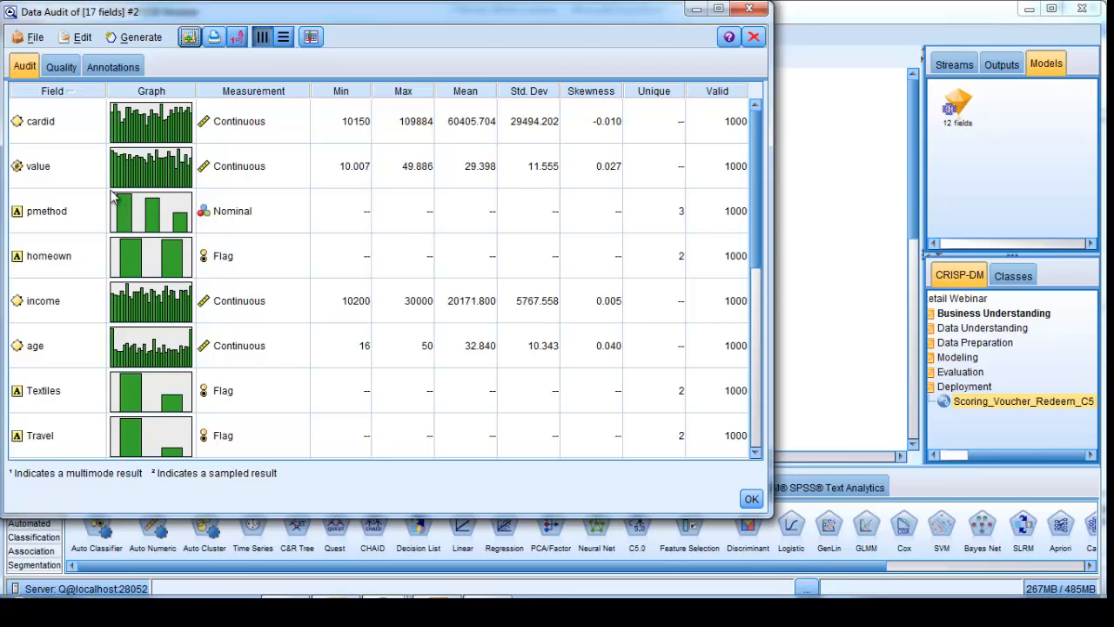
mouse_move(148, 199)
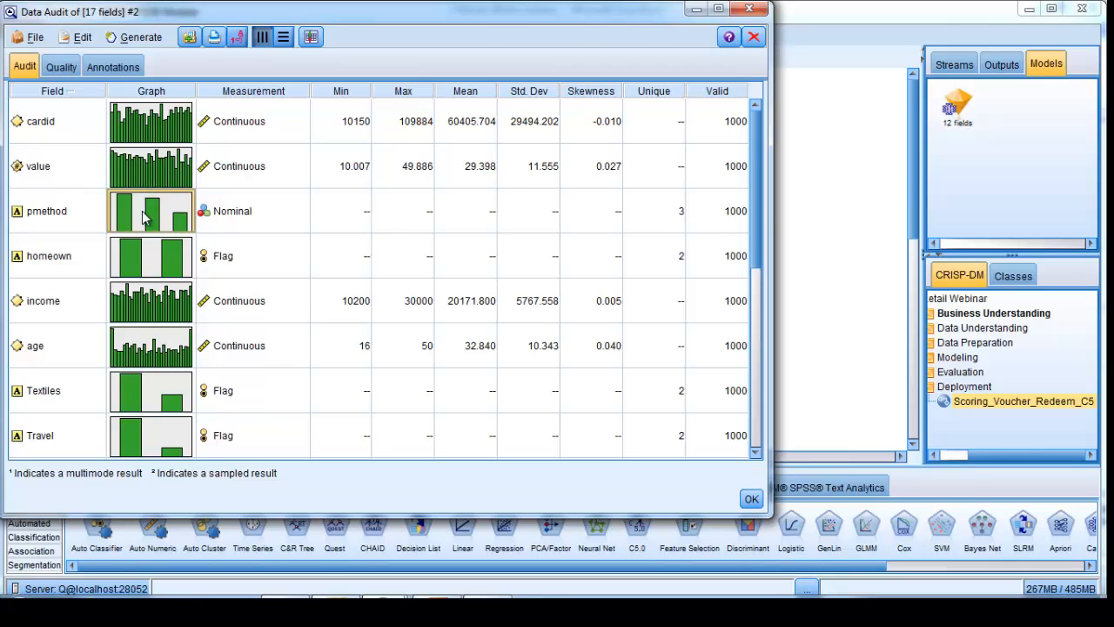
double_click(150, 210)
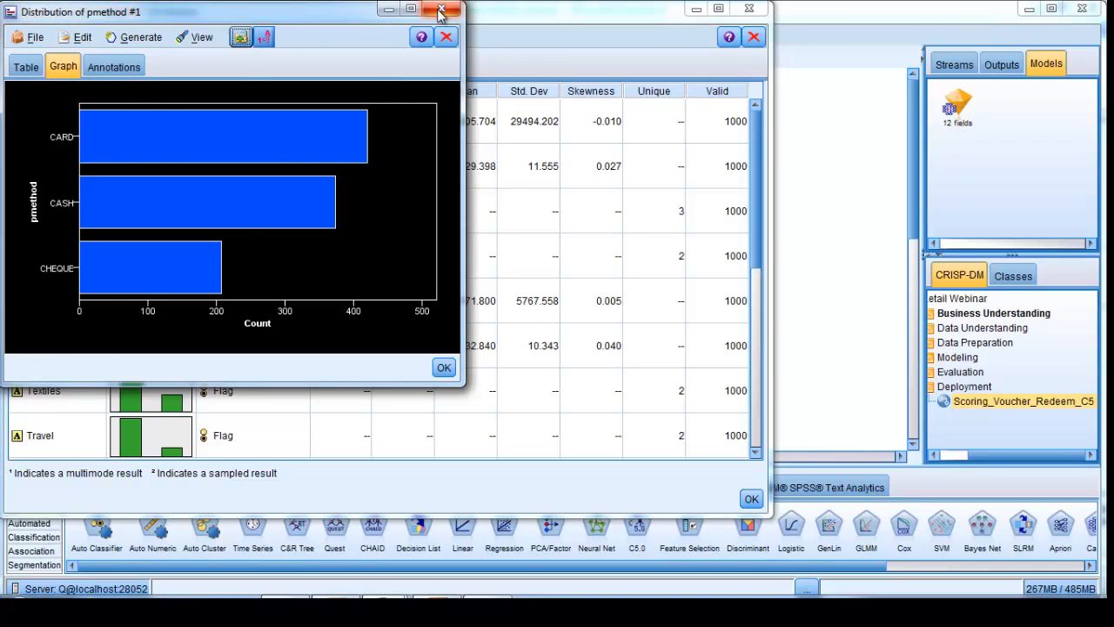
click(442, 10)
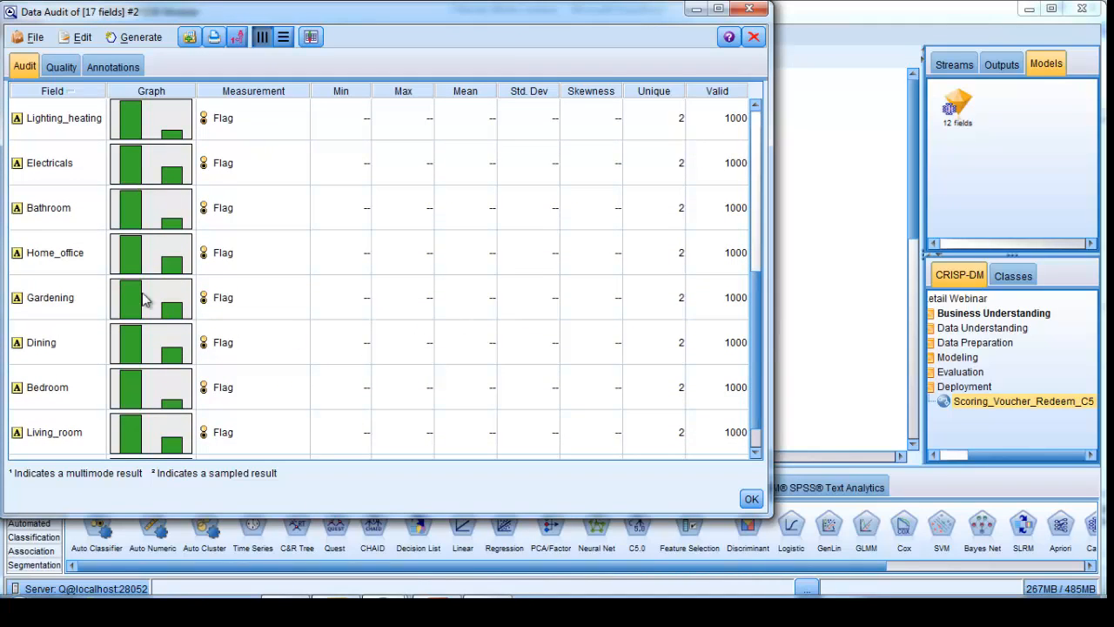
mouse_move(202, 301)
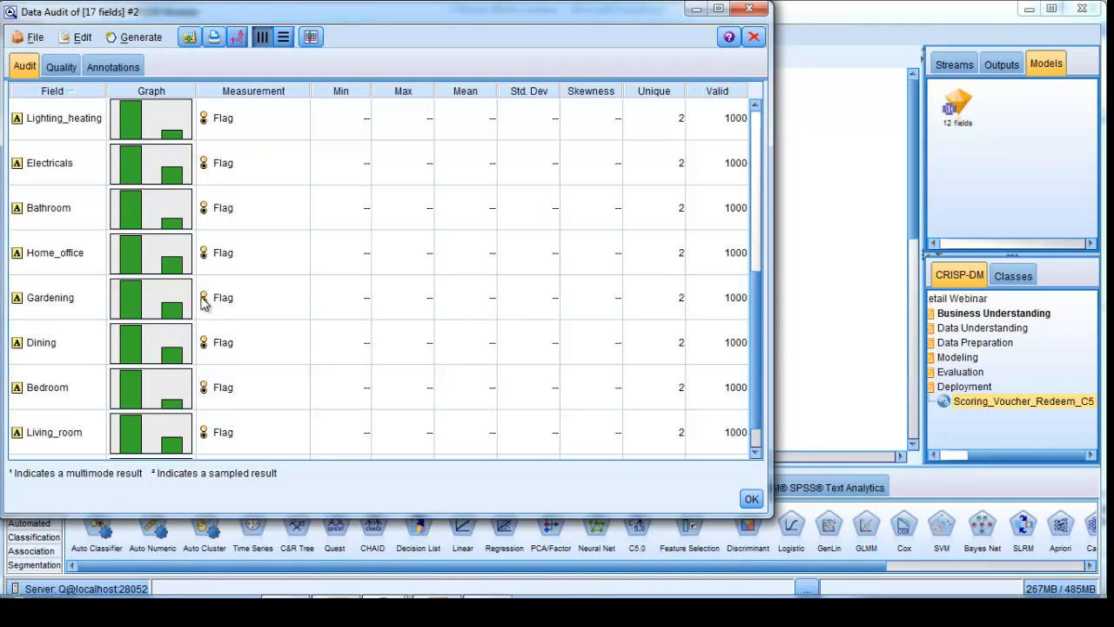
mouse_move(175, 453)
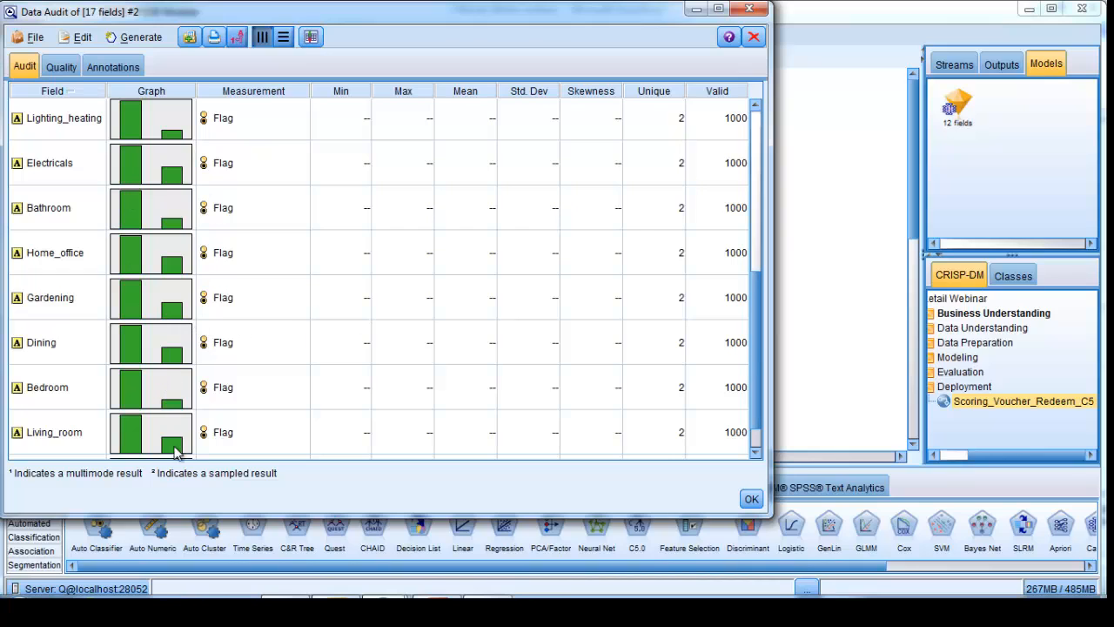
scroll(down, 3)
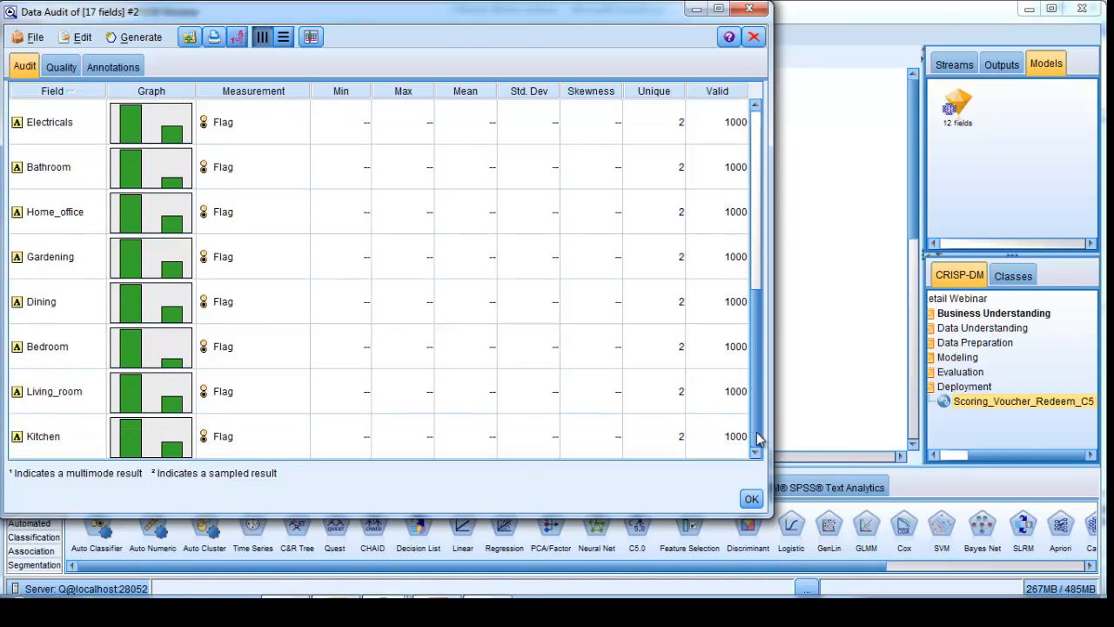
click(752, 497)
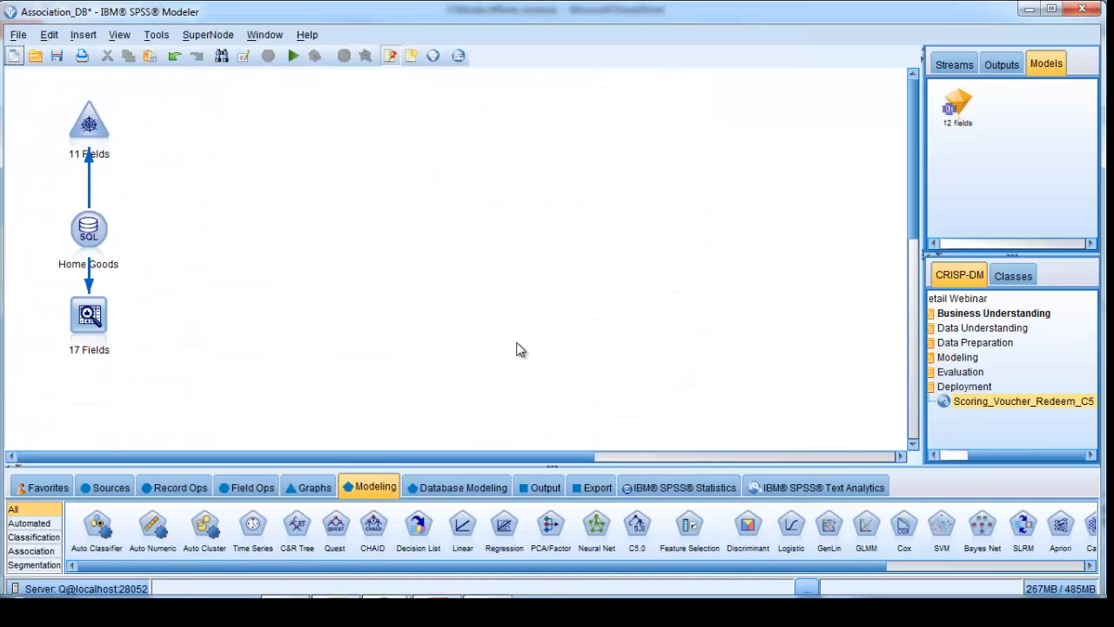
mouse_move(536, 327)
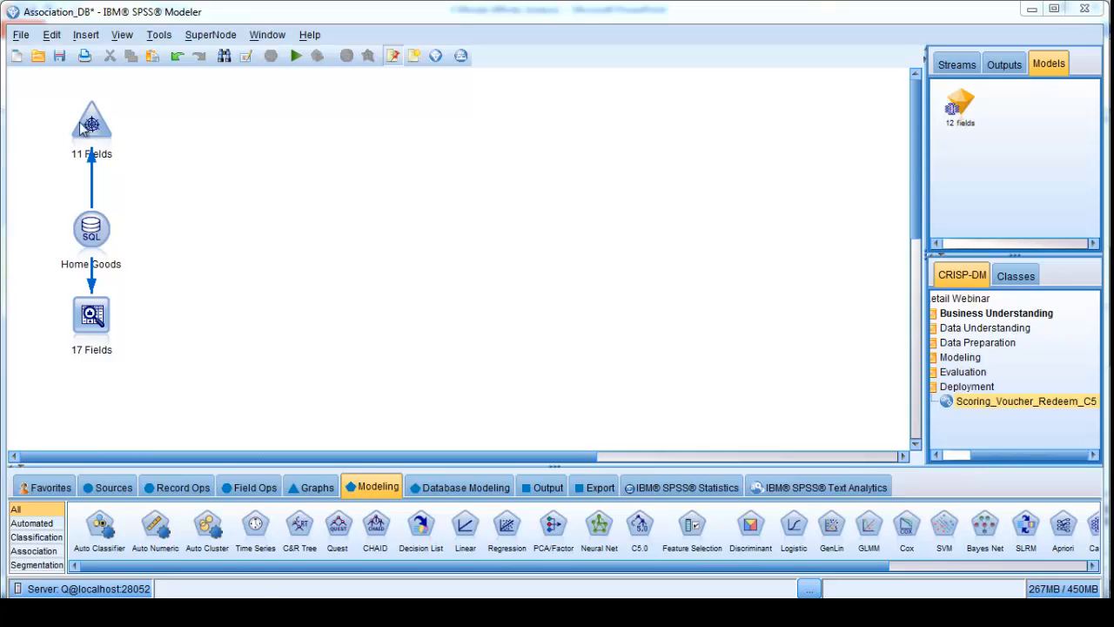
Run the 11 Fields web node and maximize the resulting web graph window
click(296, 55)
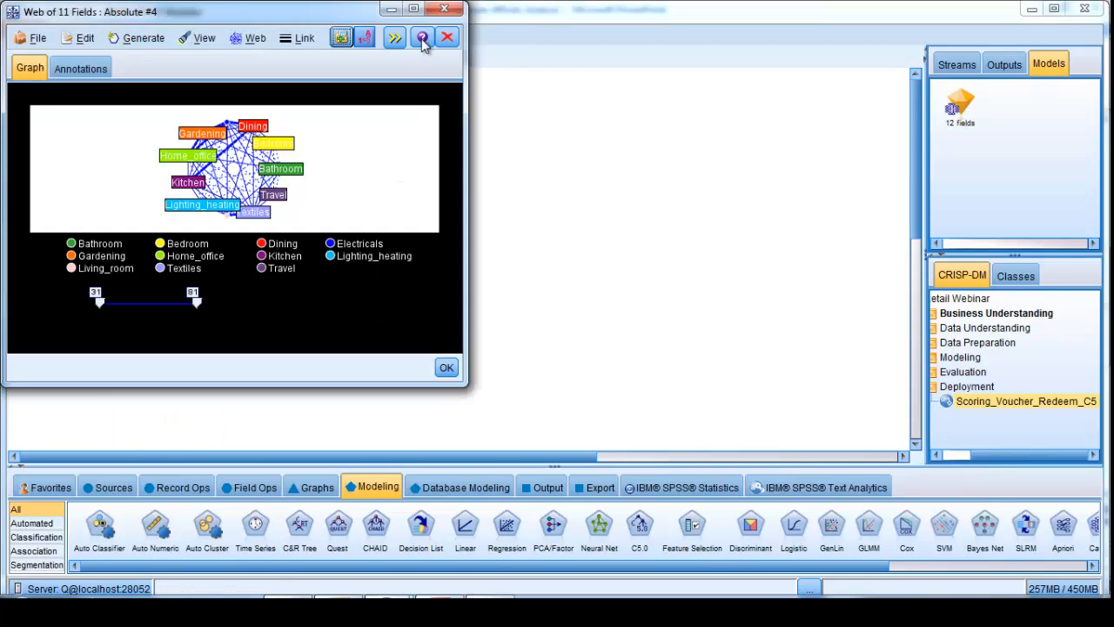
click(425, 10)
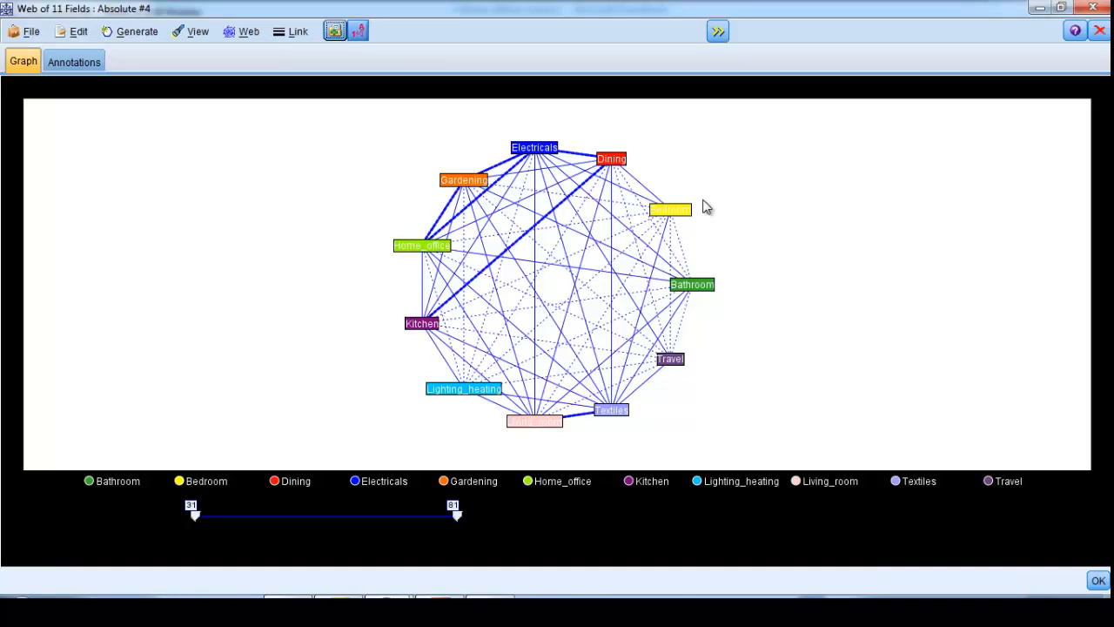
mouse_move(821, 237)
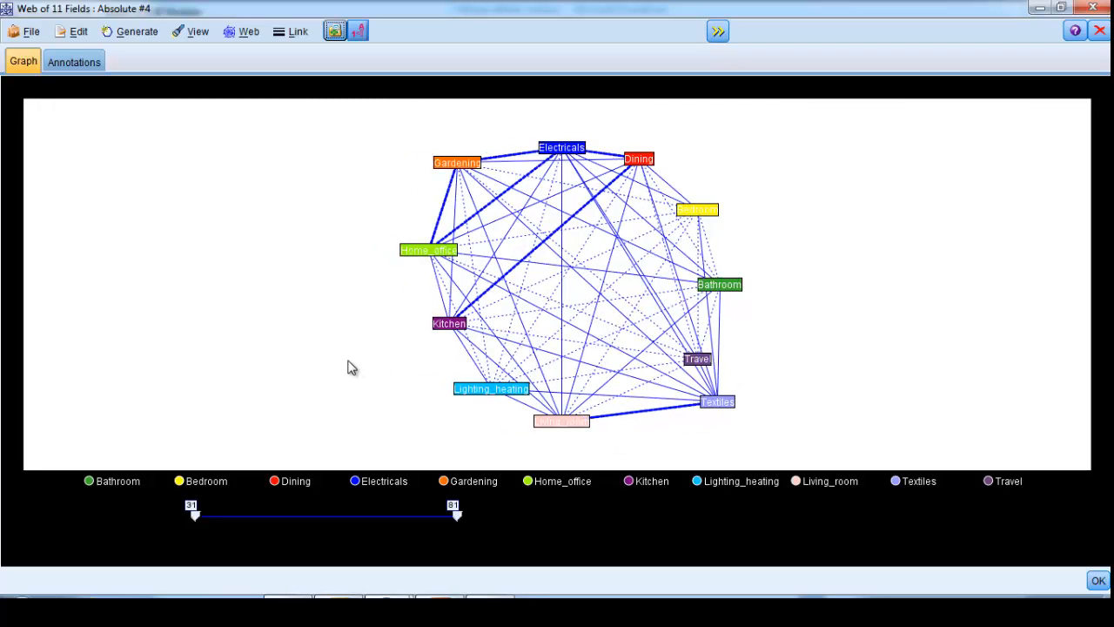
mouse_move(655, 198)
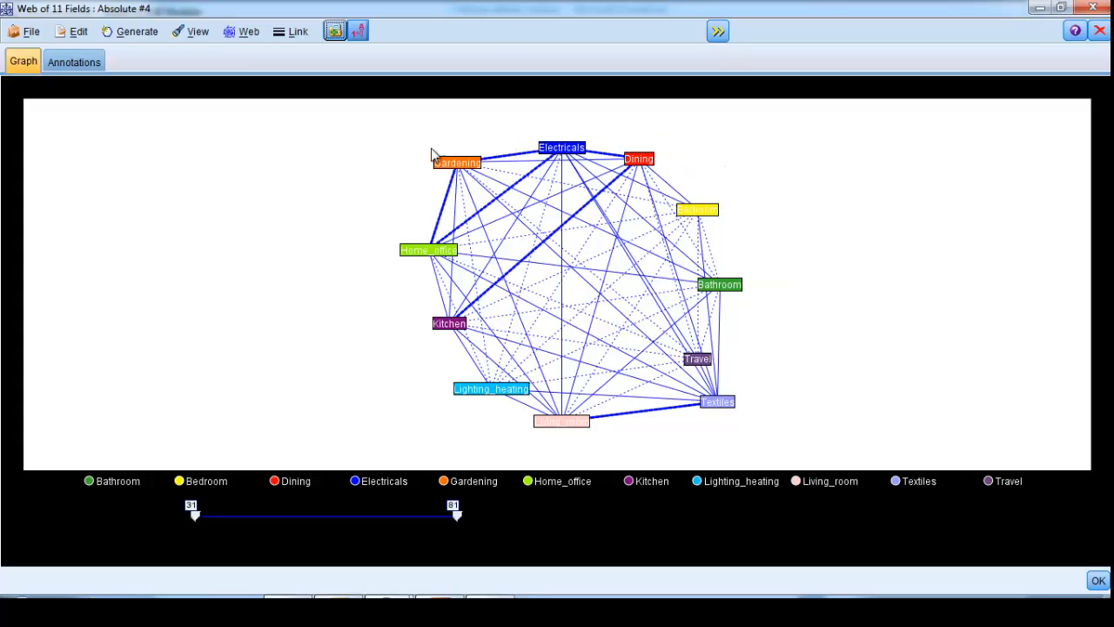
mouse_move(429, 217)
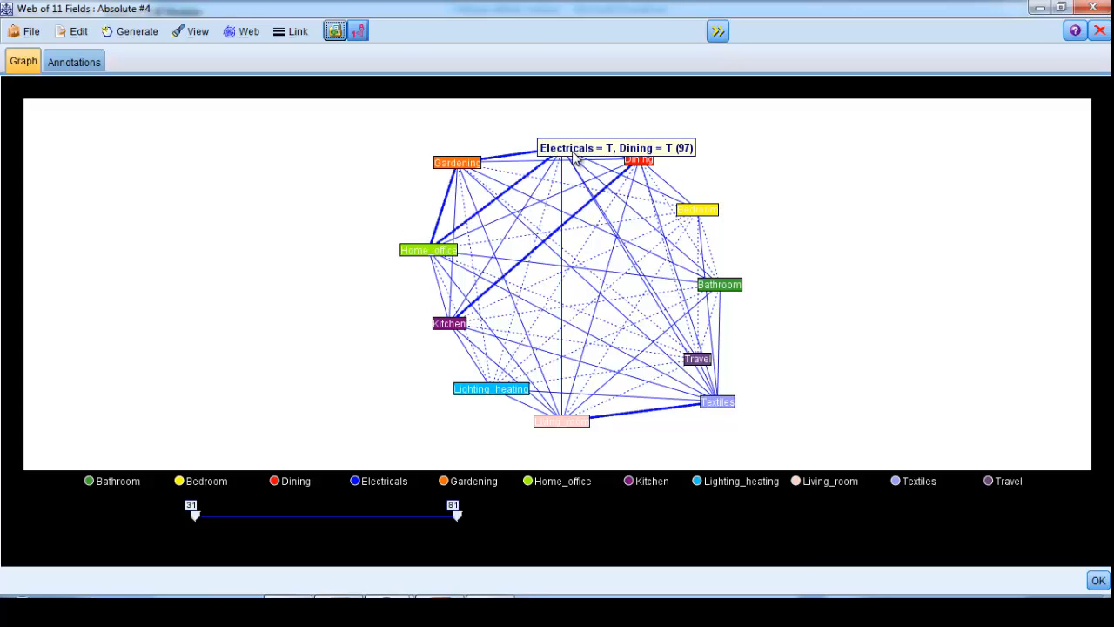
mouse_move(547, 157)
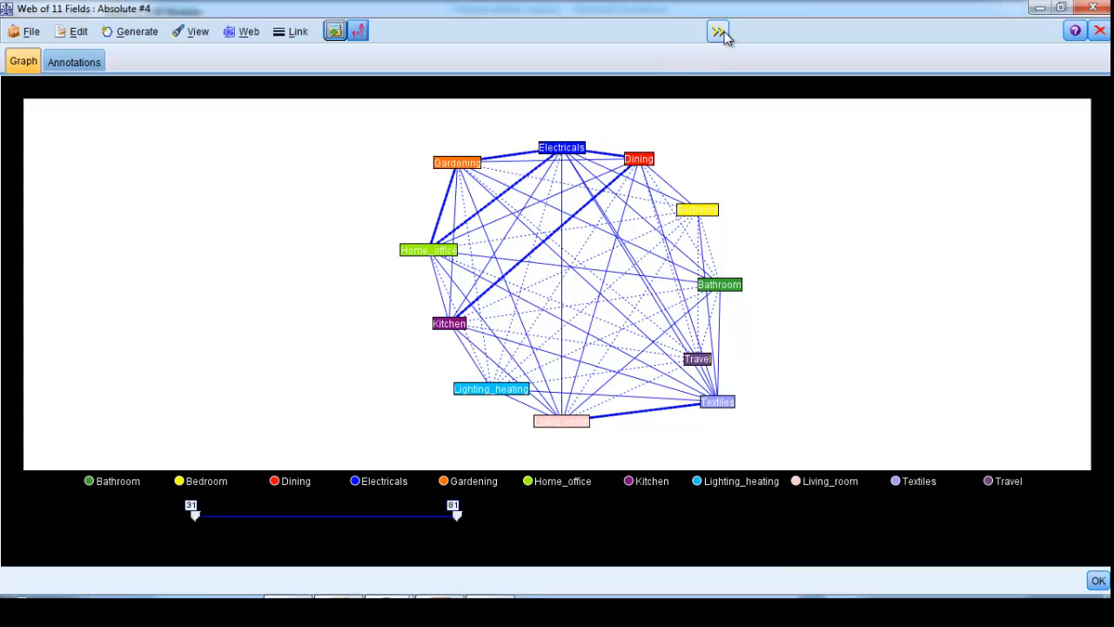
mouse_move(721, 32)
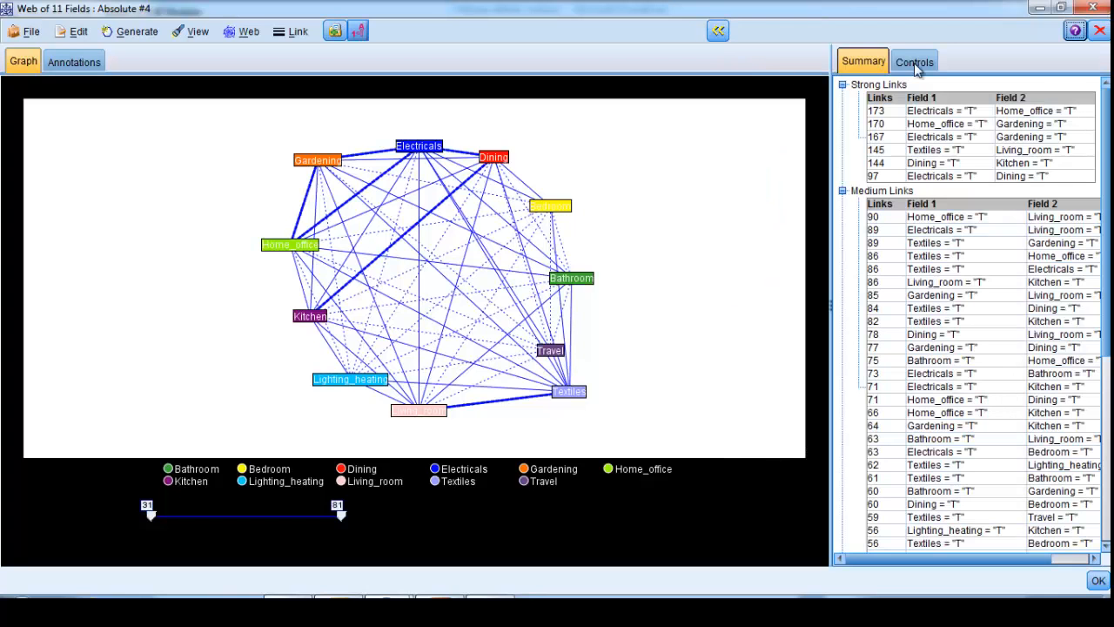
On the Controls tab set strong links above 146 and weak links below 128, then close the graph
click(914, 61)
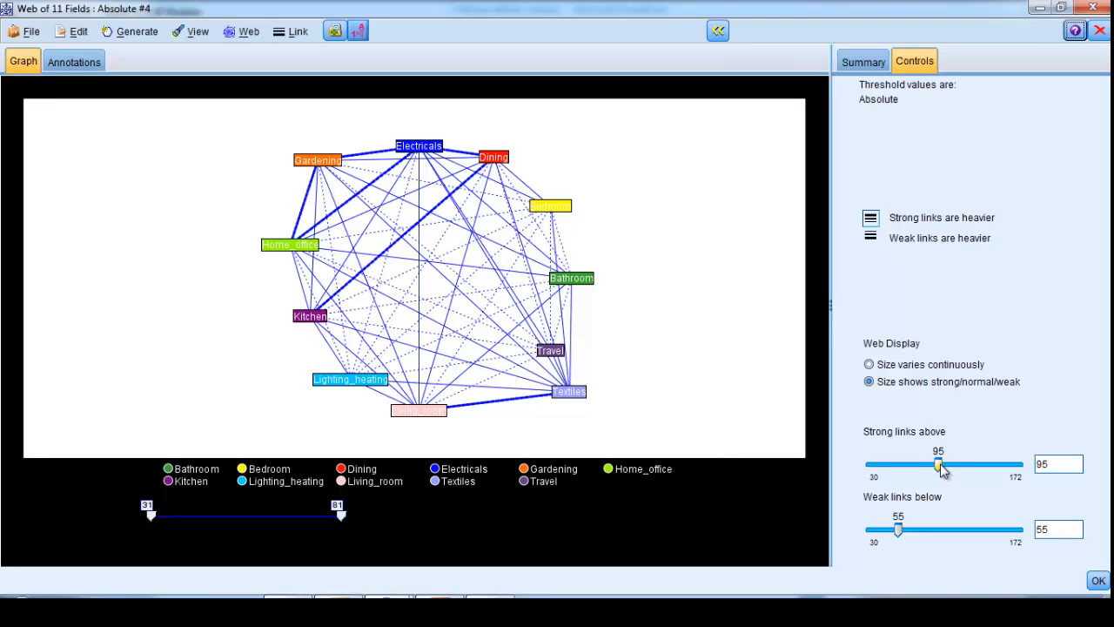
drag(938, 463, 983, 463)
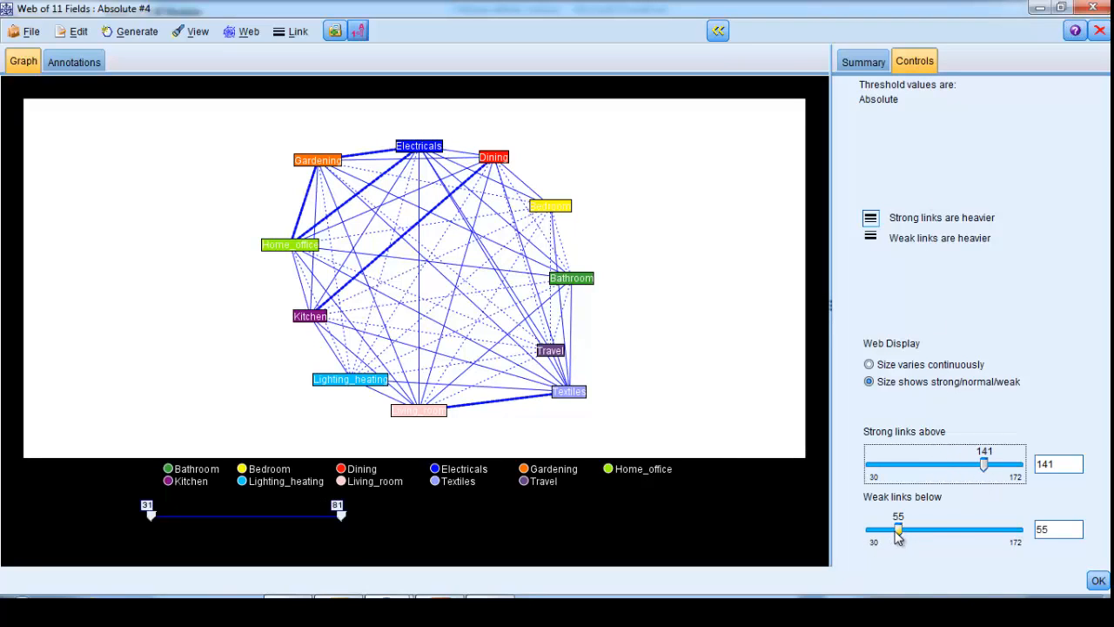
drag(899, 529, 943, 529)
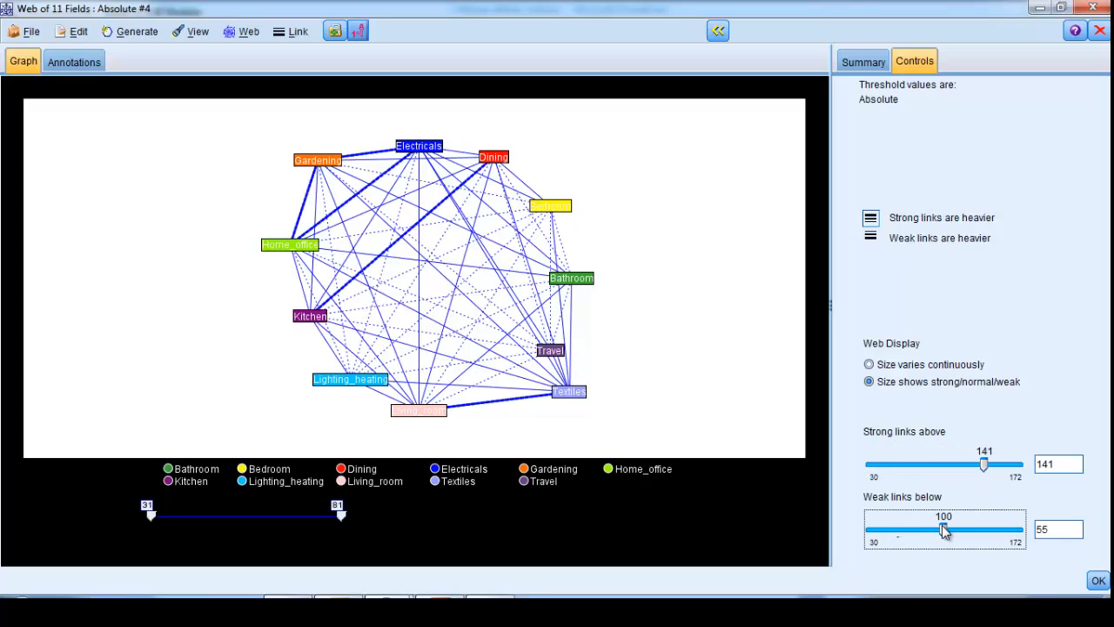
drag(943, 529, 931, 529)
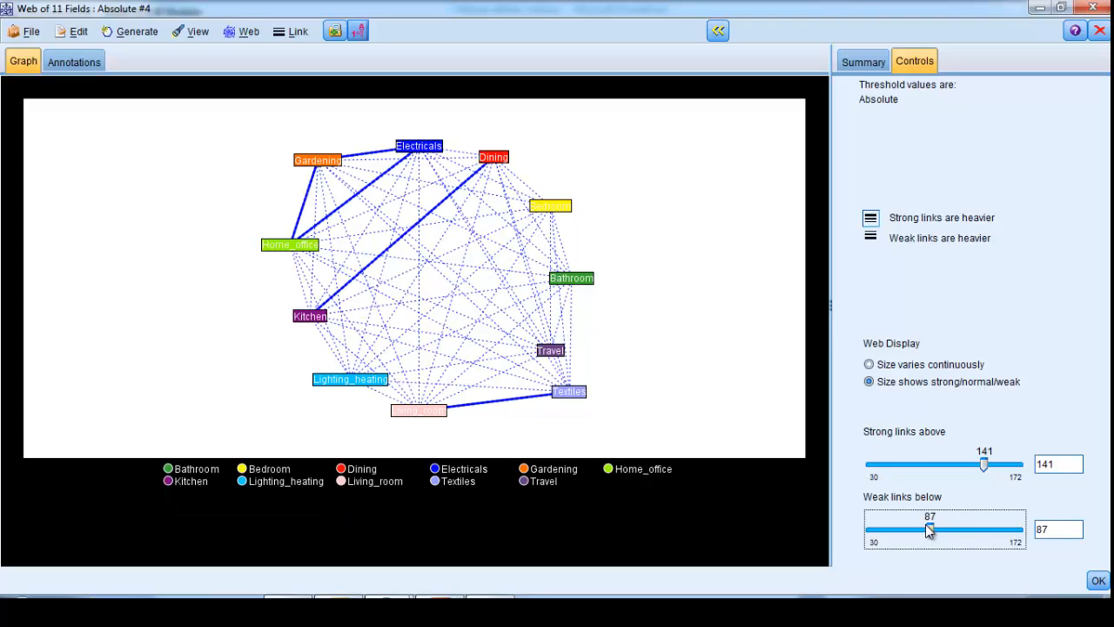
drag(930, 529, 960, 529)
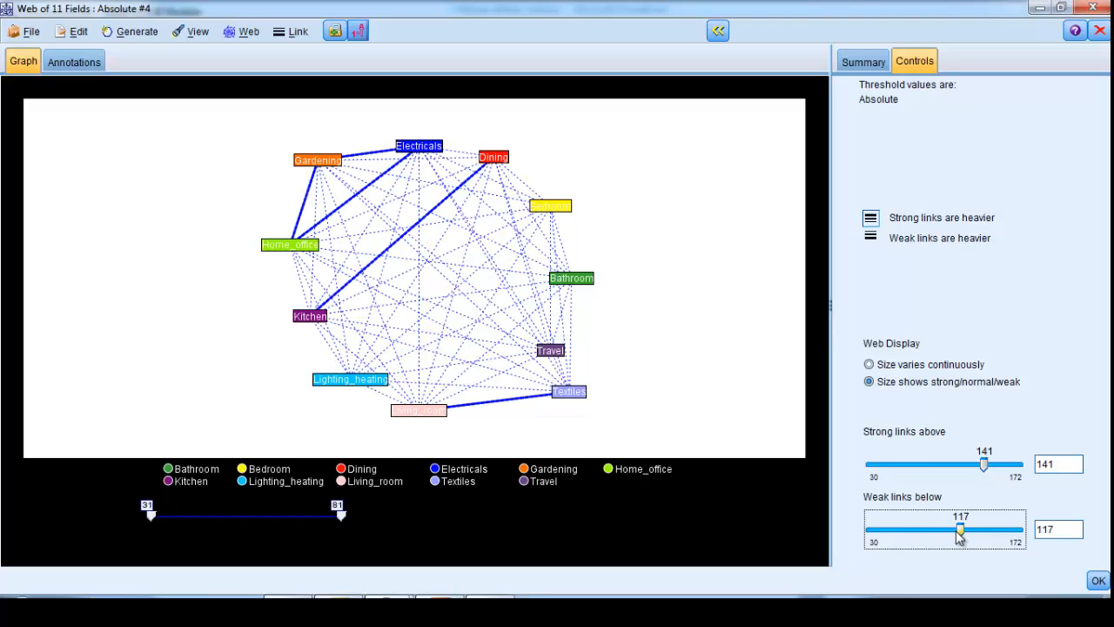
drag(982, 463, 1006, 463)
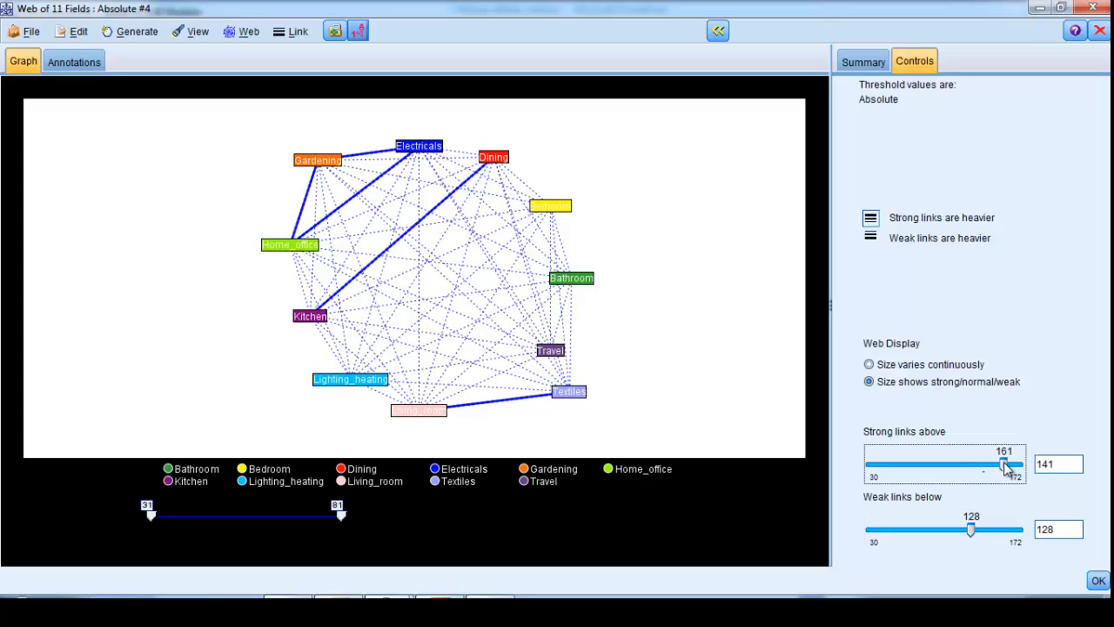
drag(1006, 463, 989, 463)
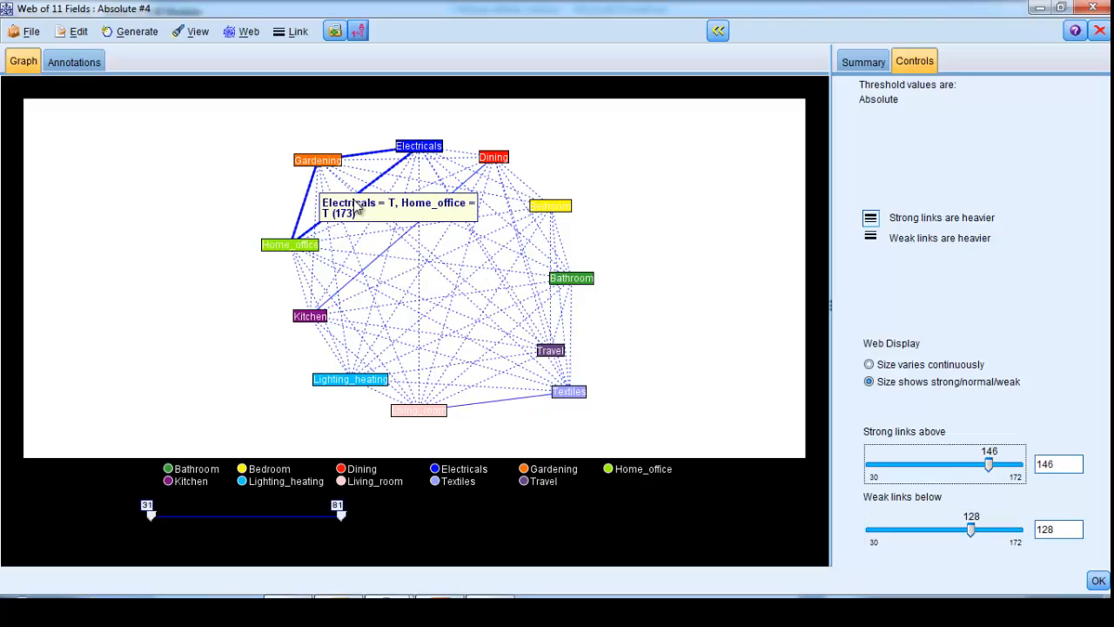
mouse_move(387, 158)
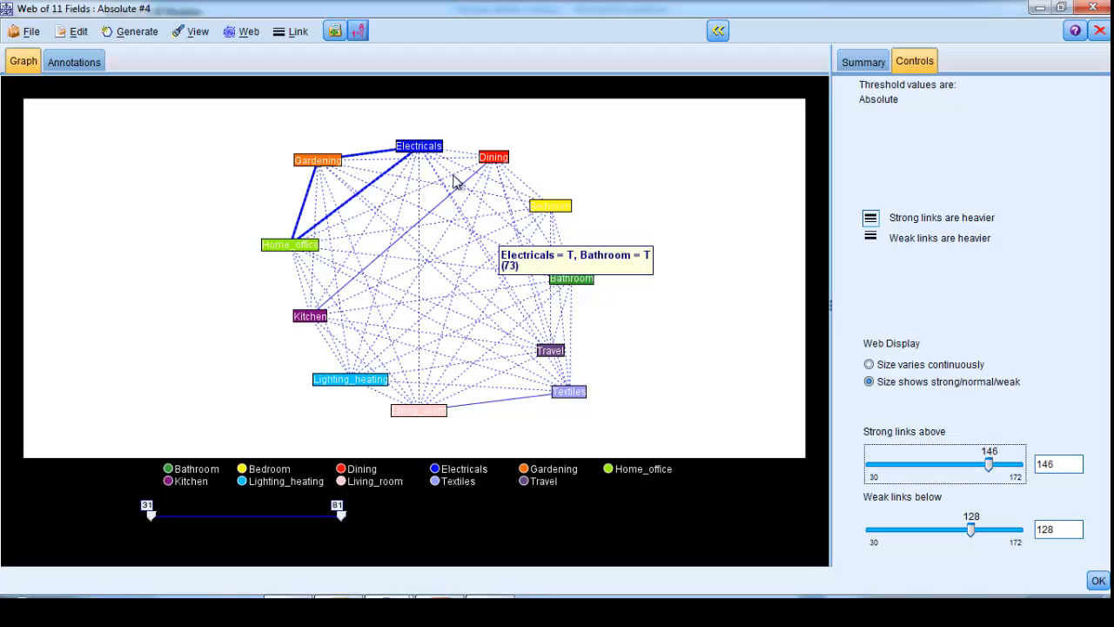
mouse_move(456, 178)
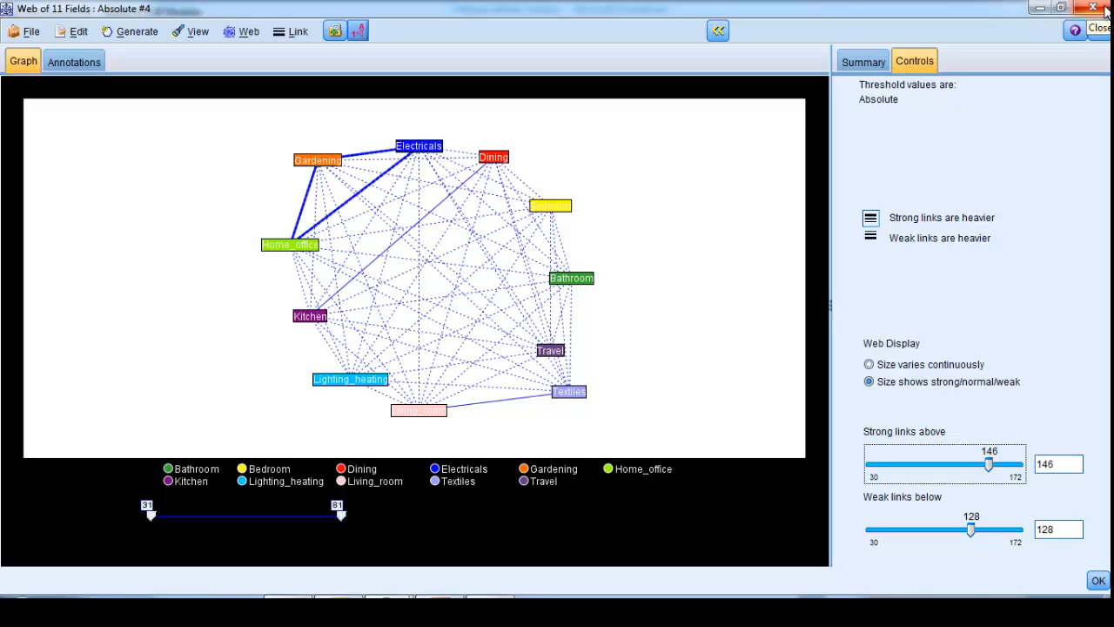
click(1093, 7)
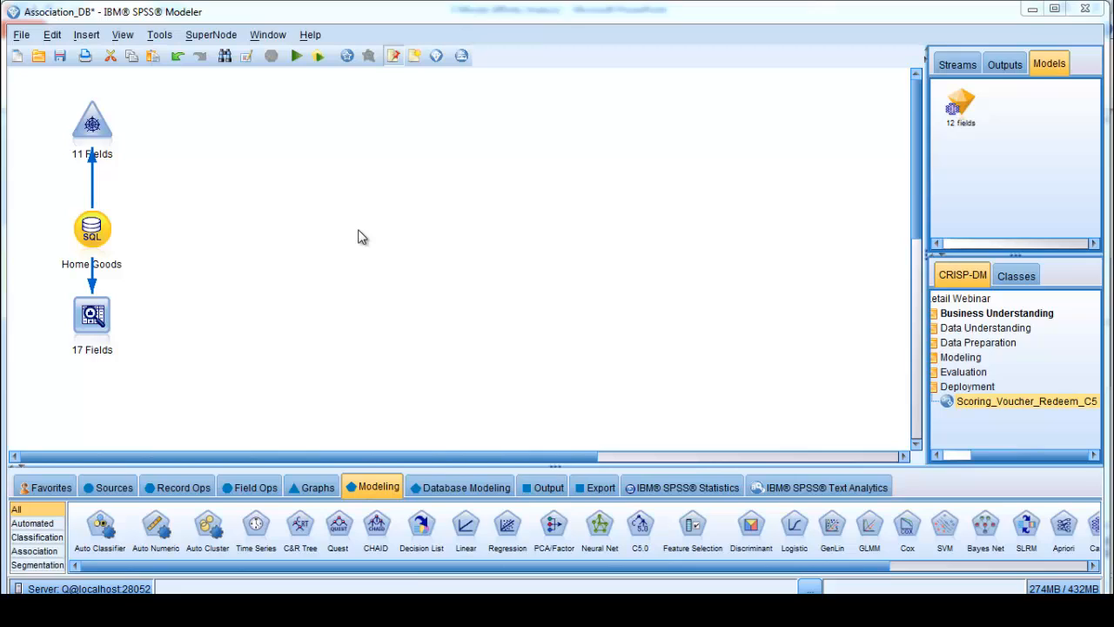
mouse_move(34, 552)
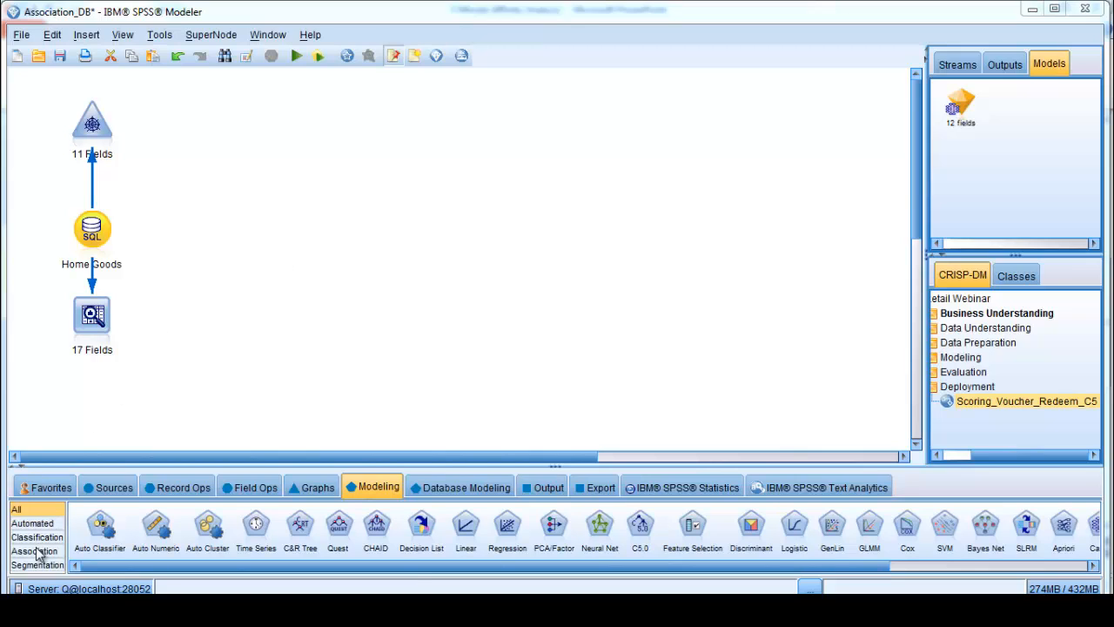
Add an association modeling node to the canvas fed by the HomeGoods node
click(35, 550)
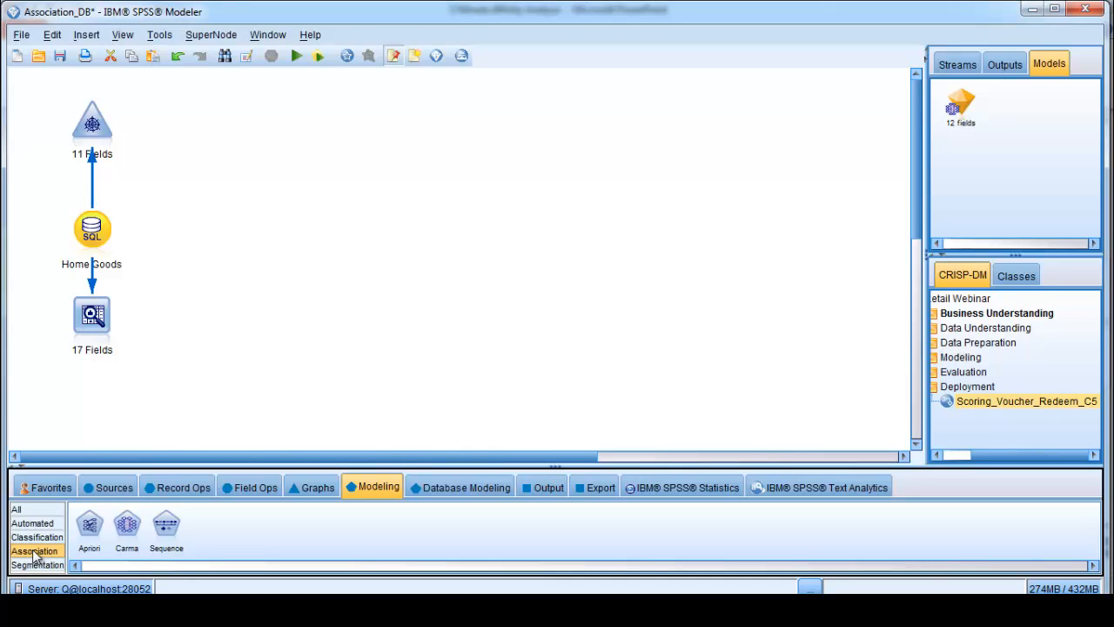
mouse_move(136, 564)
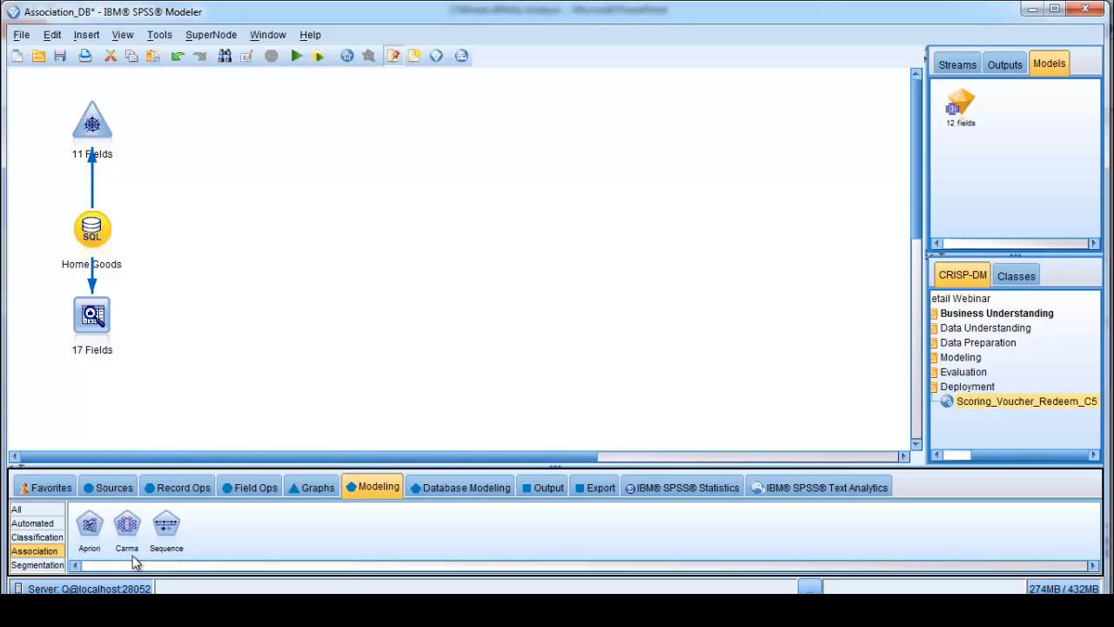
mouse_move(209, 547)
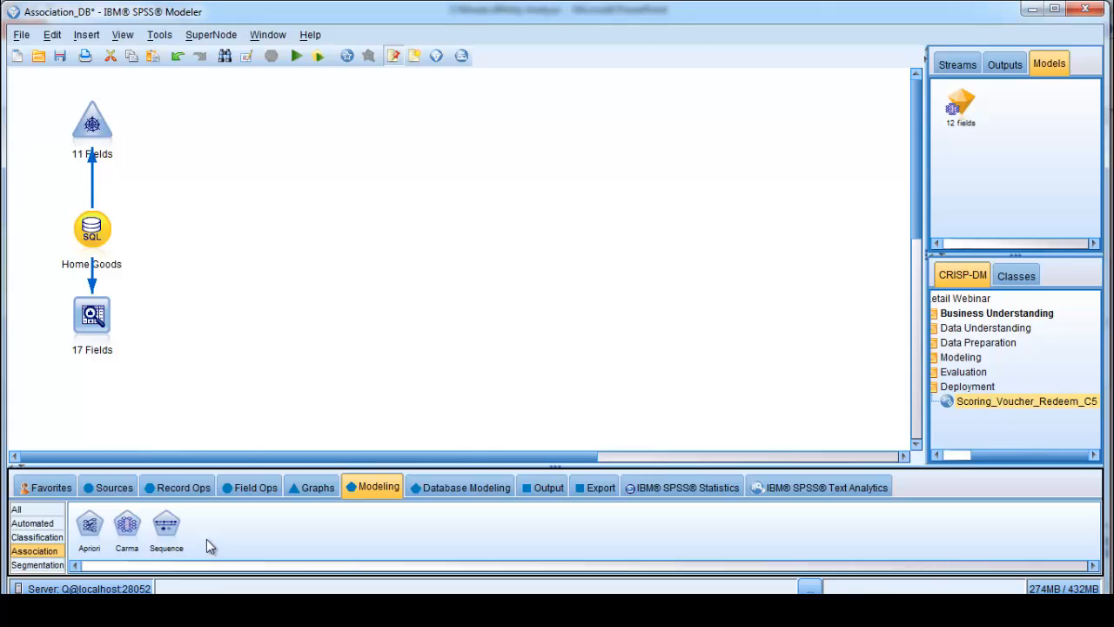
mouse_move(126, 525)
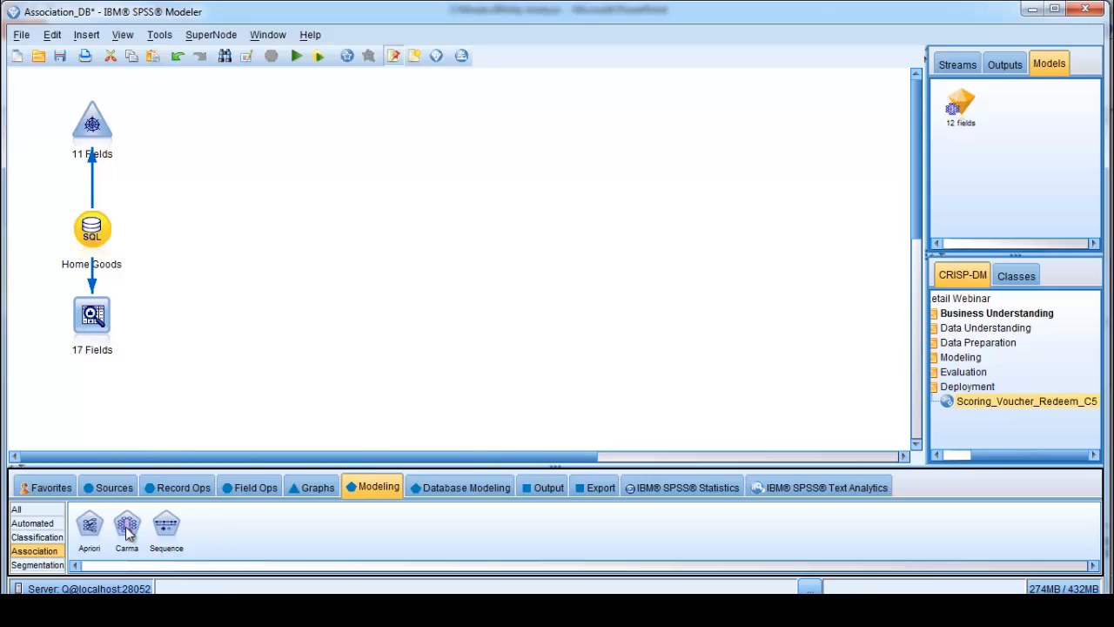
mouse_move(126, 526)
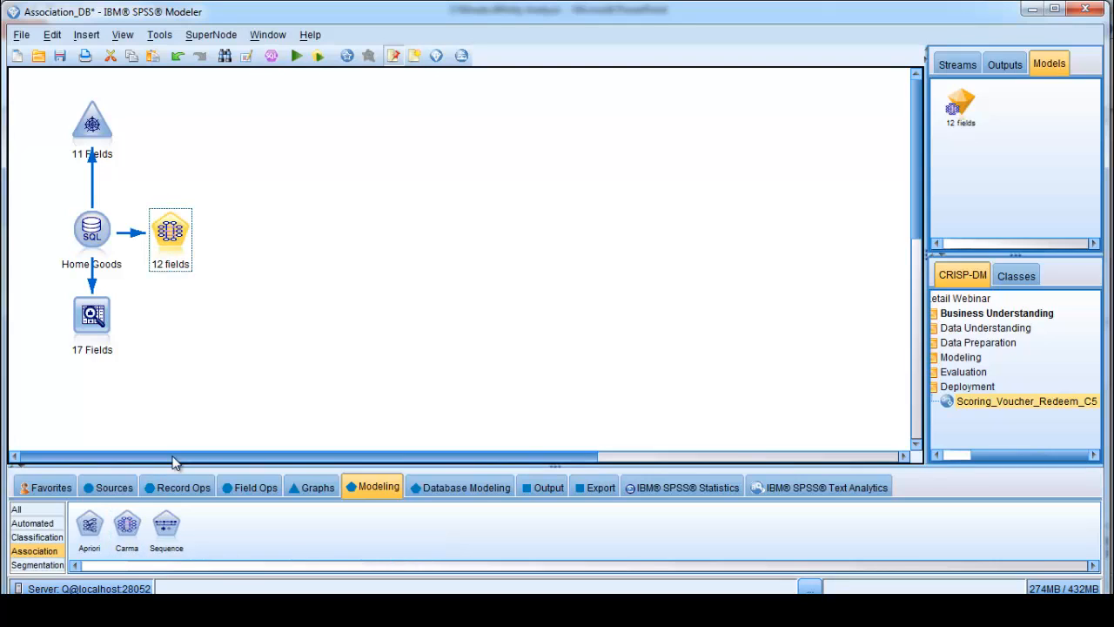
drag(170, 234, 216, 235)
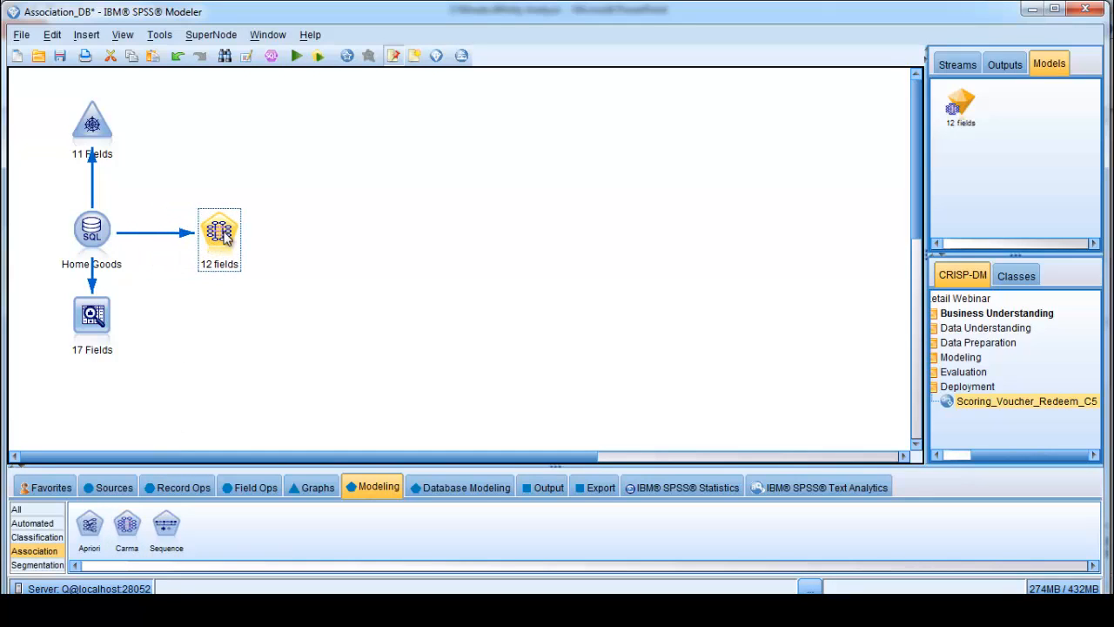
right_click(220, 235)
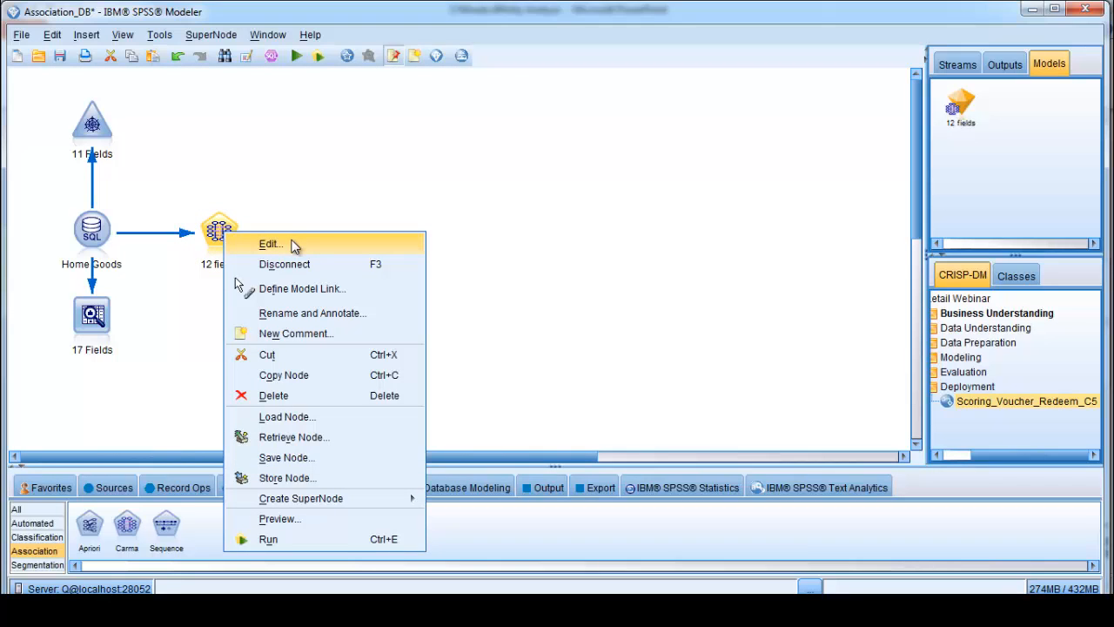
Edit the modeling node and set minimum rule support to 12.0
click(271, 244)
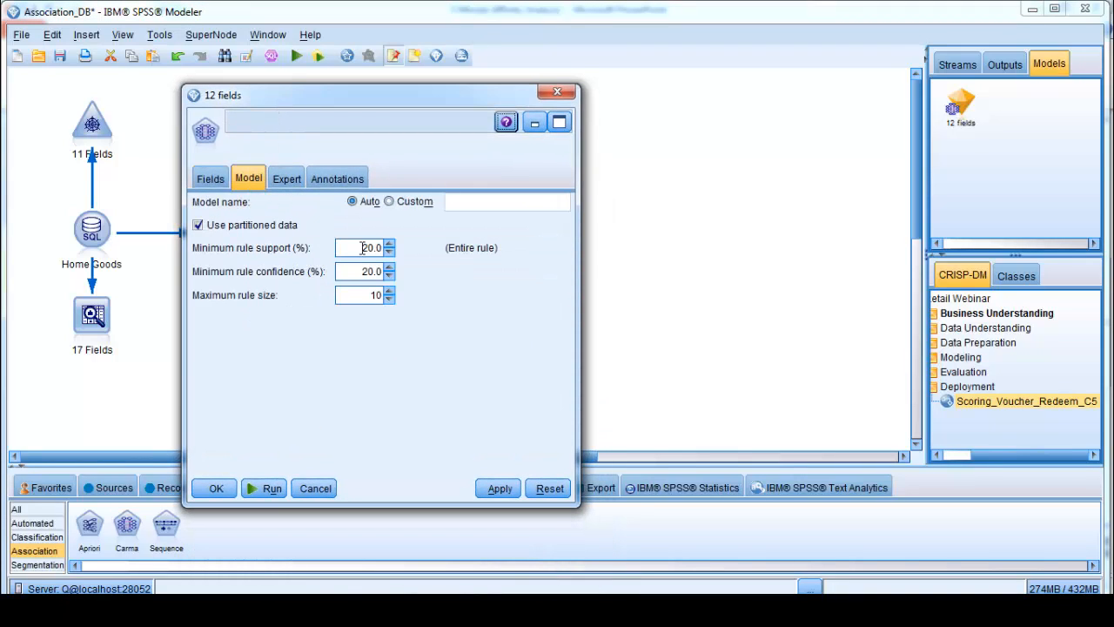
text(12.0)
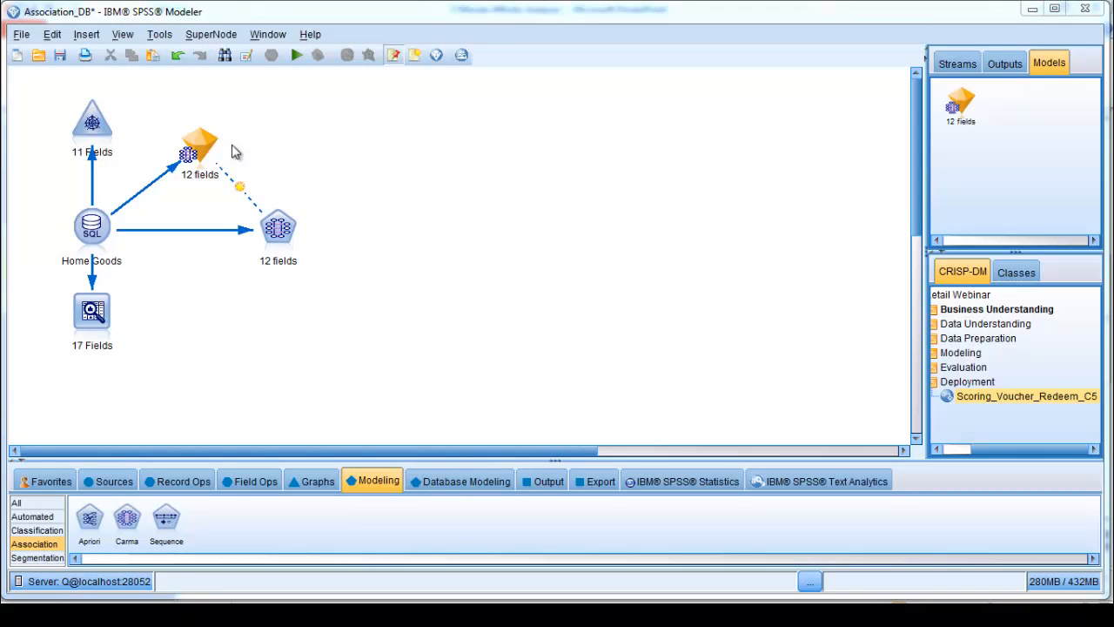
right_click(199, 155)
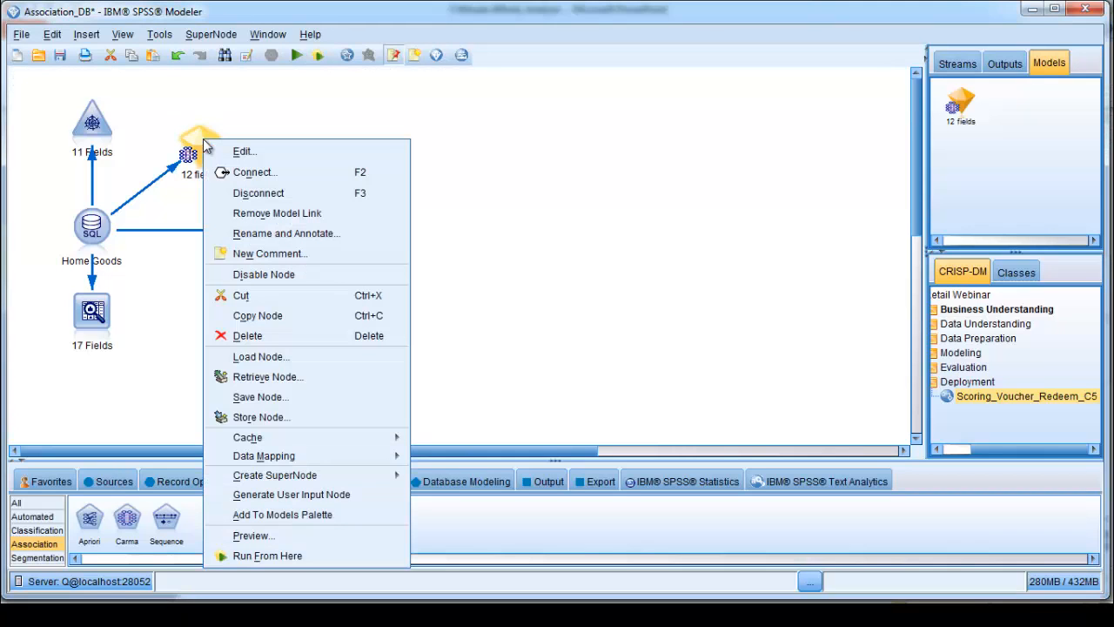
mouse_move(244, 150)
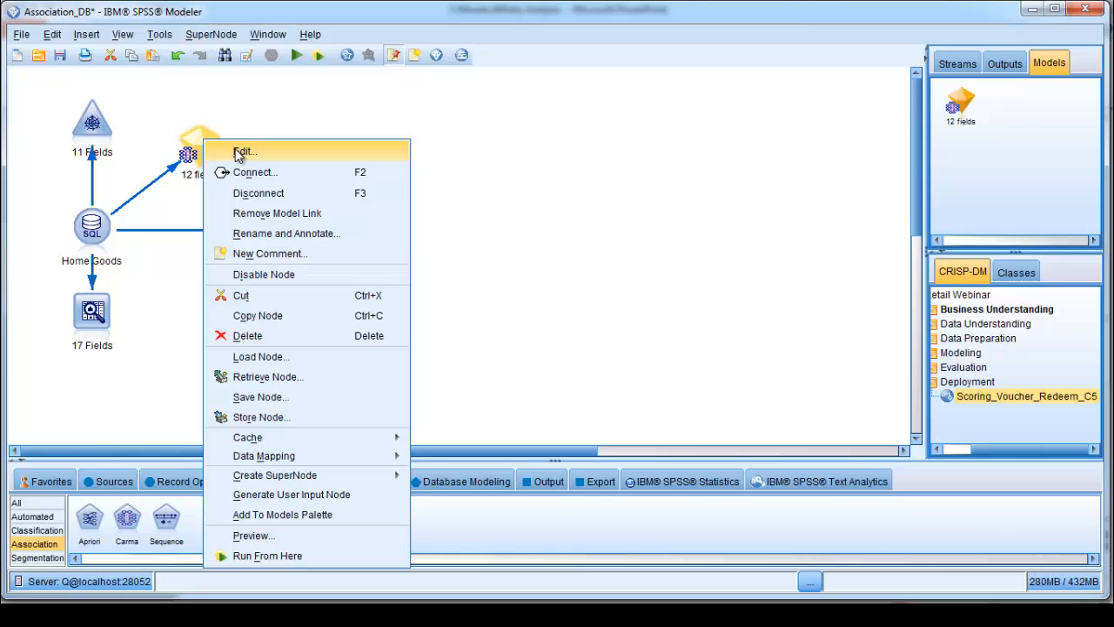
click(244, 150)
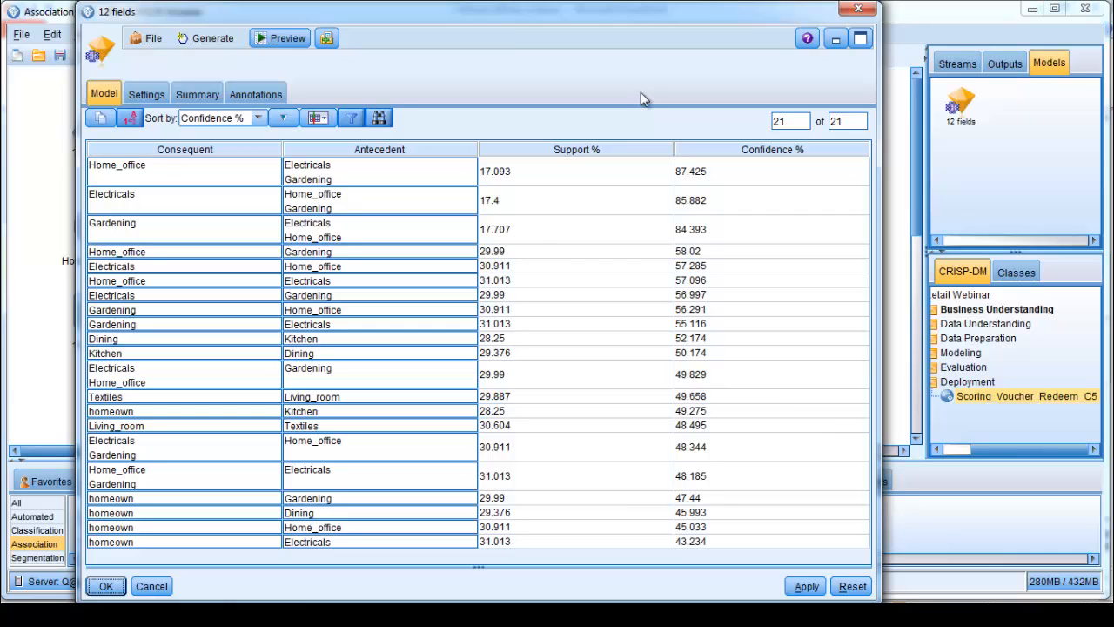
mouse_move(630, 118)
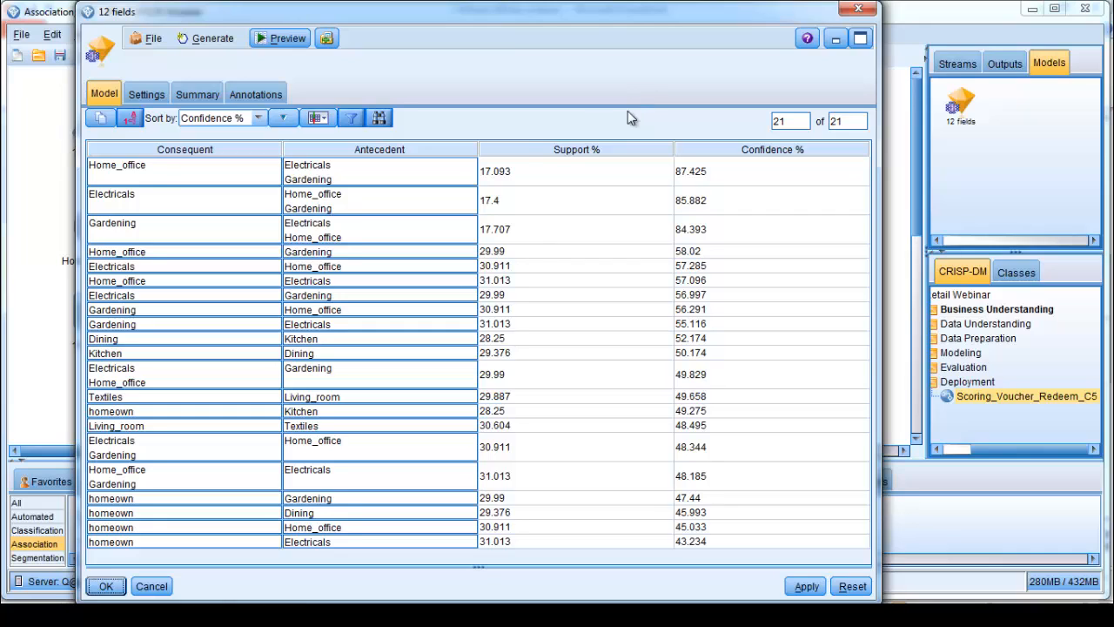
mouse_move(116, 163)
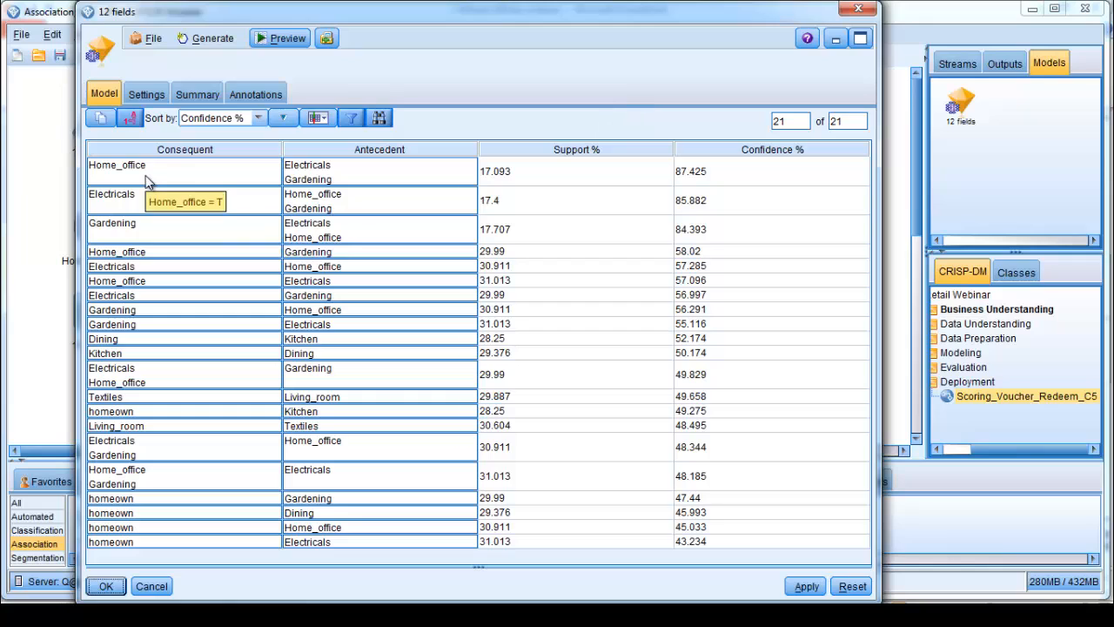
mouse_move(352, 195)
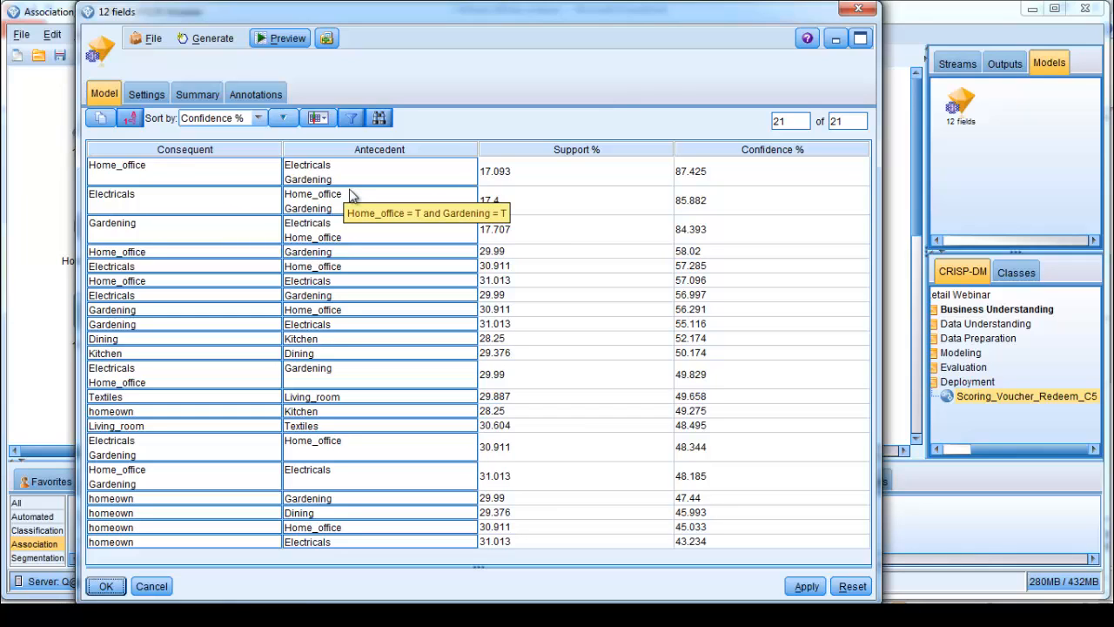
mouse_move(352, 195)
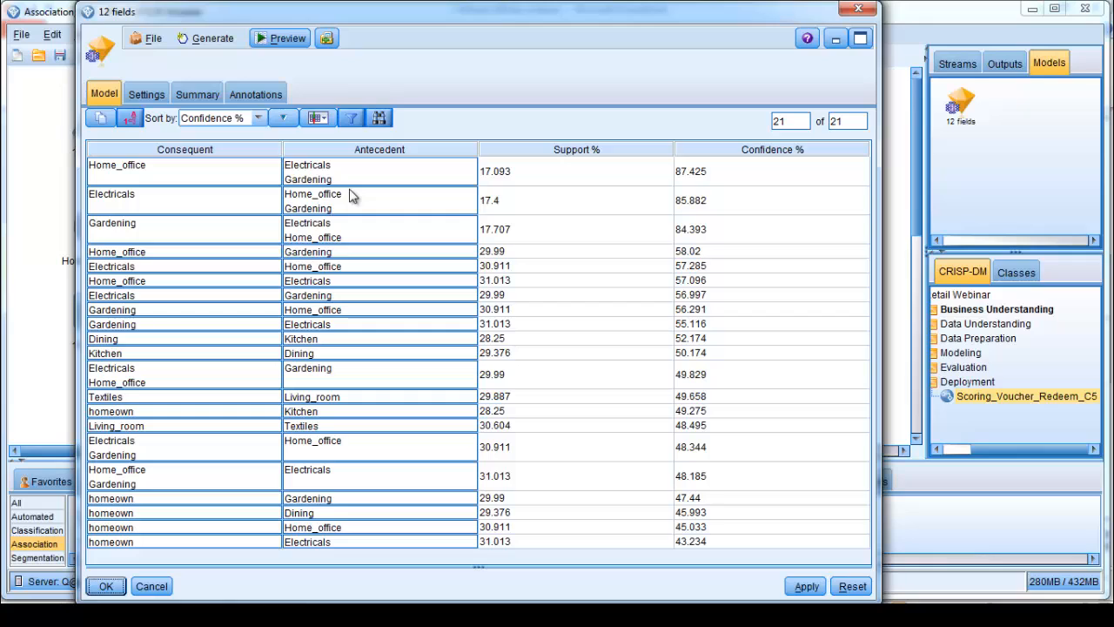
mouse_move(588, 153)
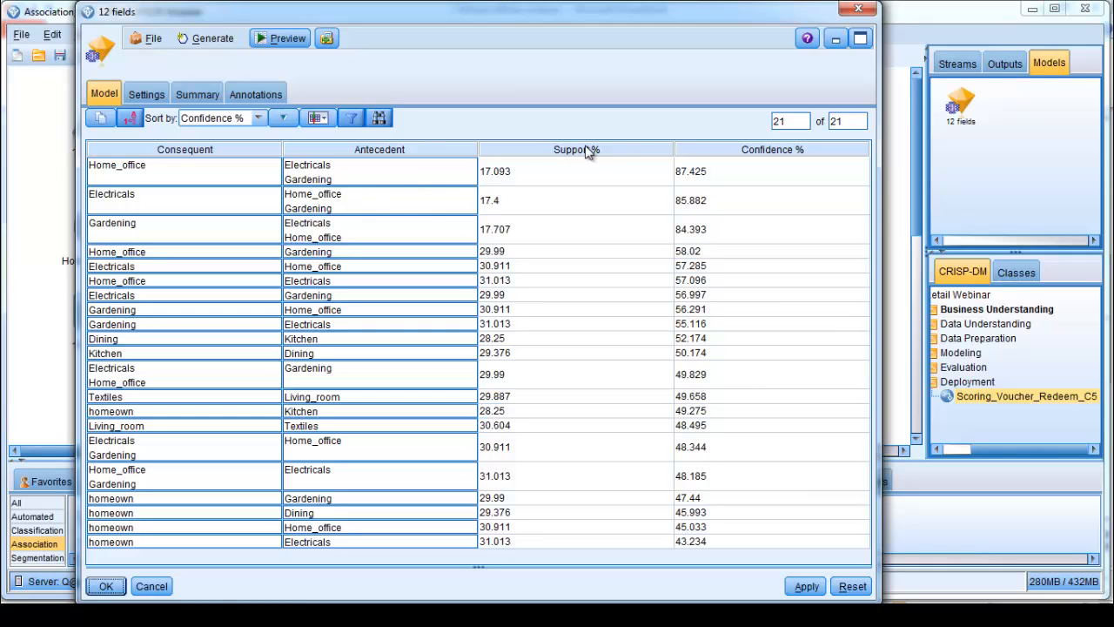
mouse_move(357, 183)
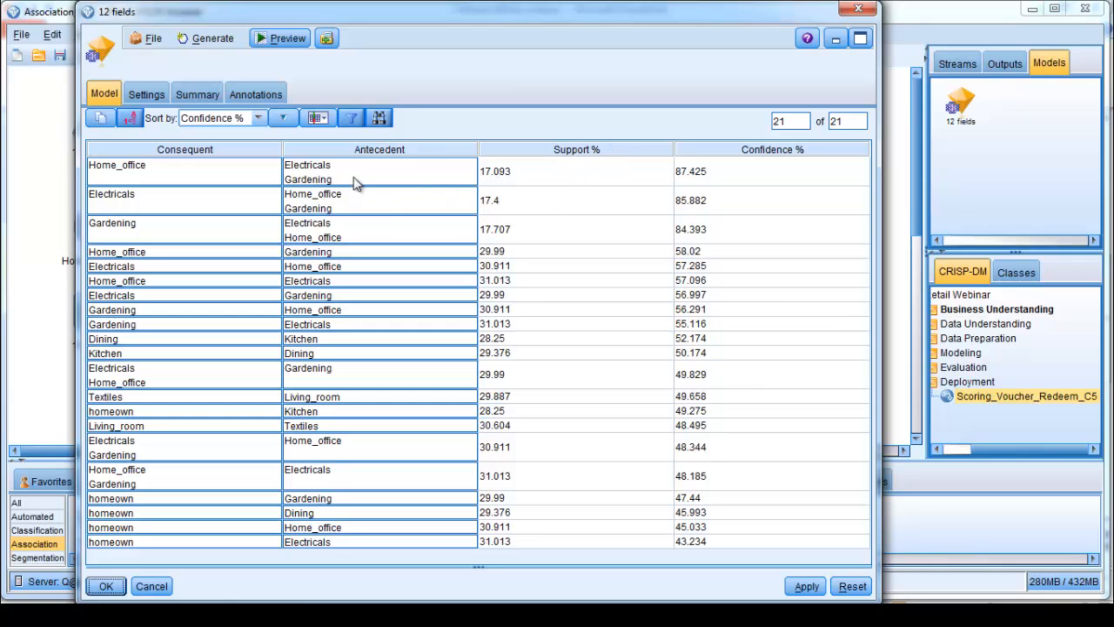
mouse_move(489, 179)
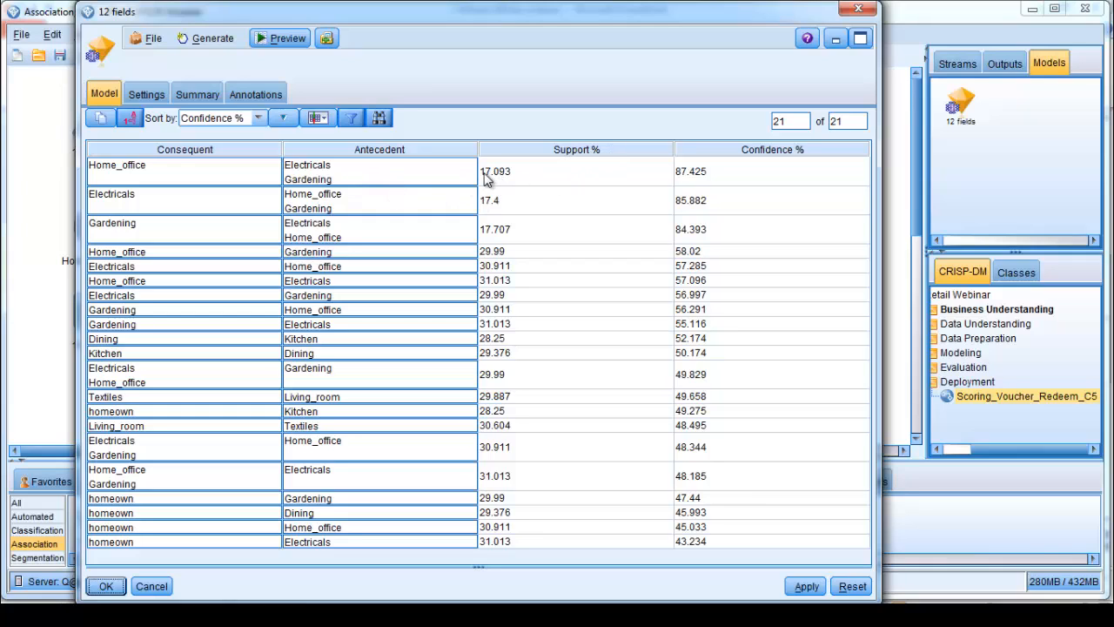
mouse_move(329, 178)
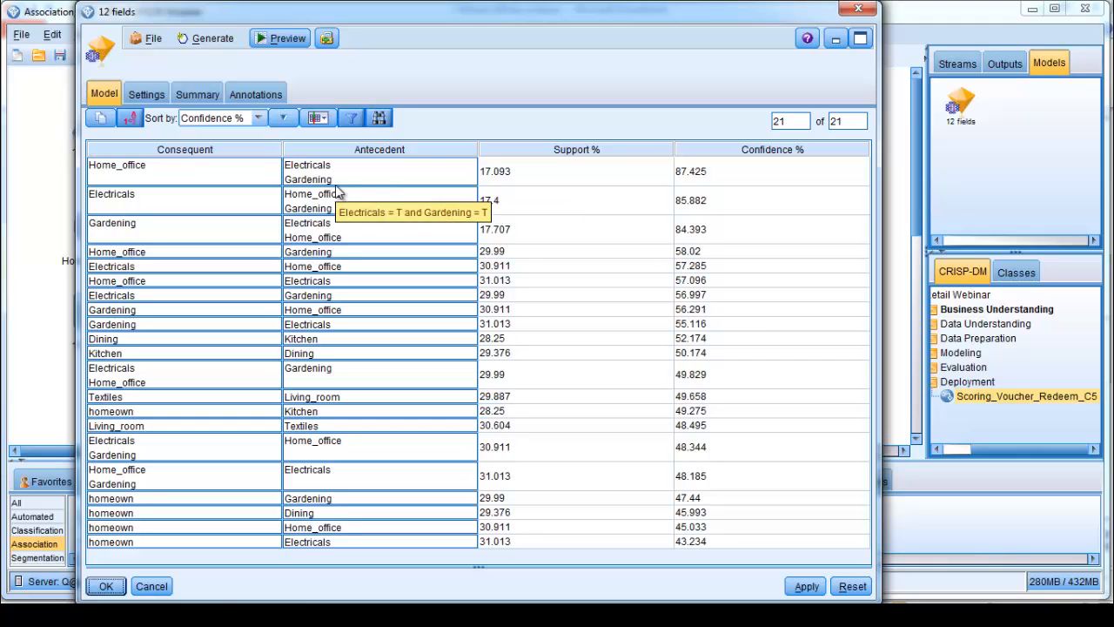
mouse_move(338, 174)
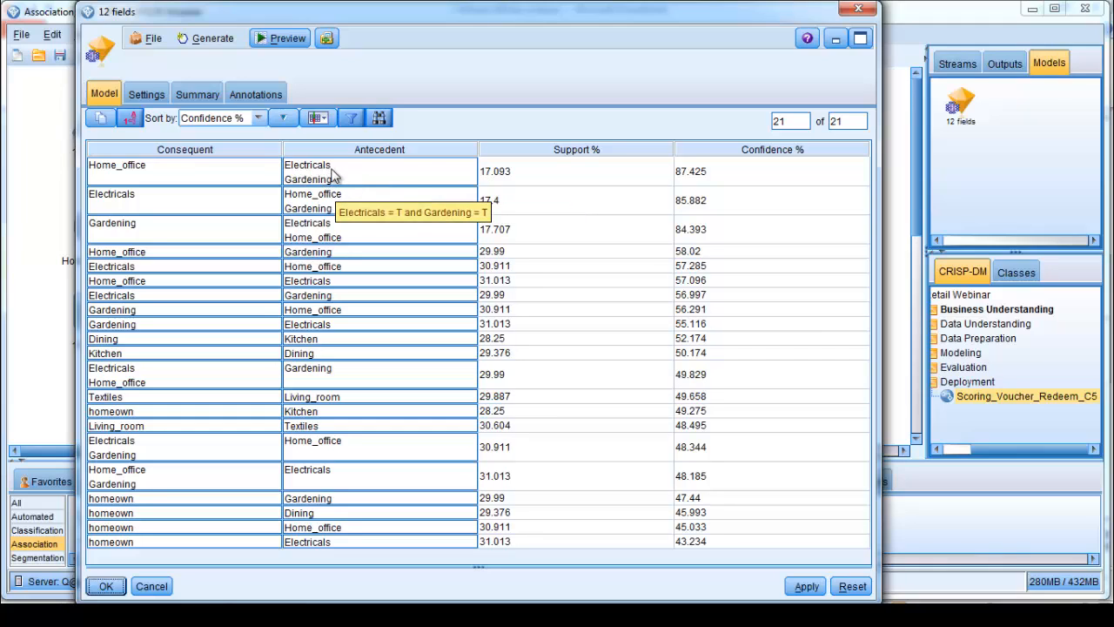
mouse_move(355, 171)
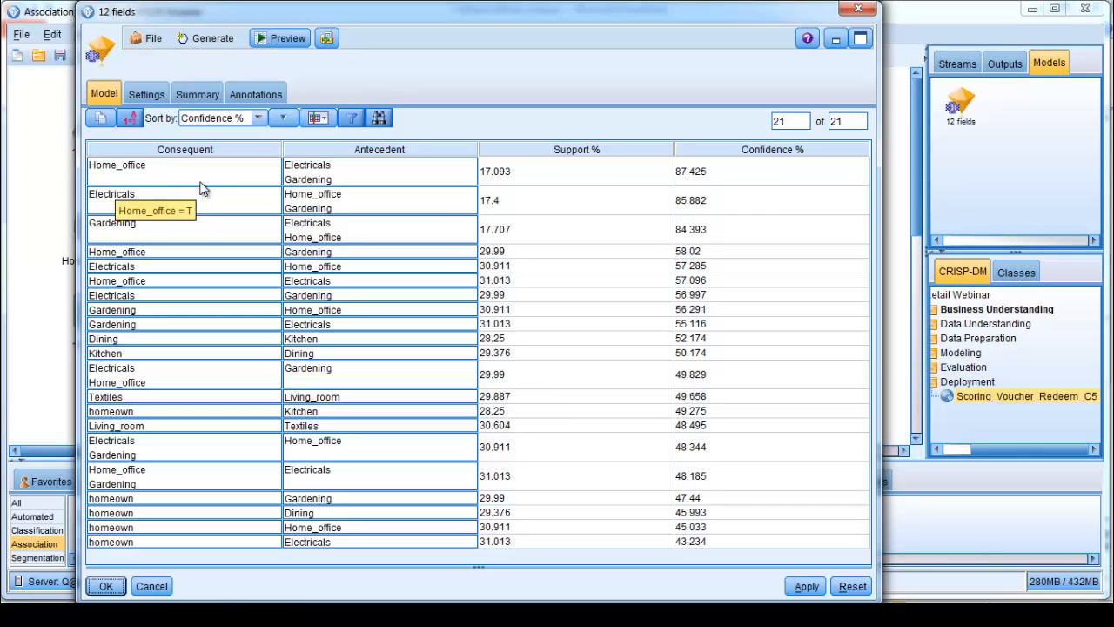
mouse_move(340, 172)
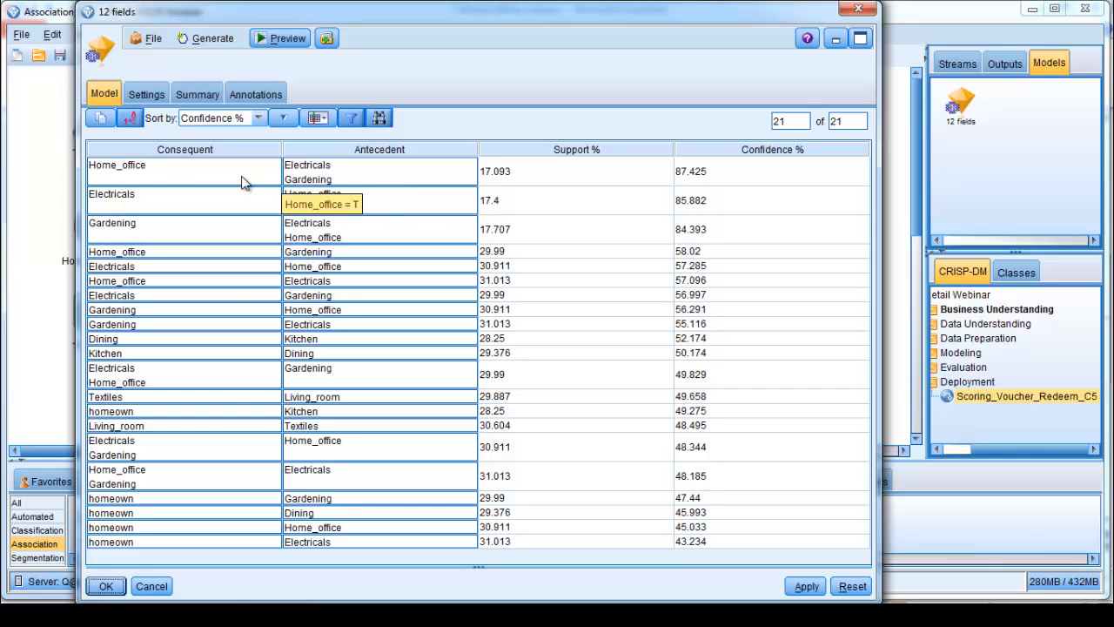
mouse_move(351, 364)
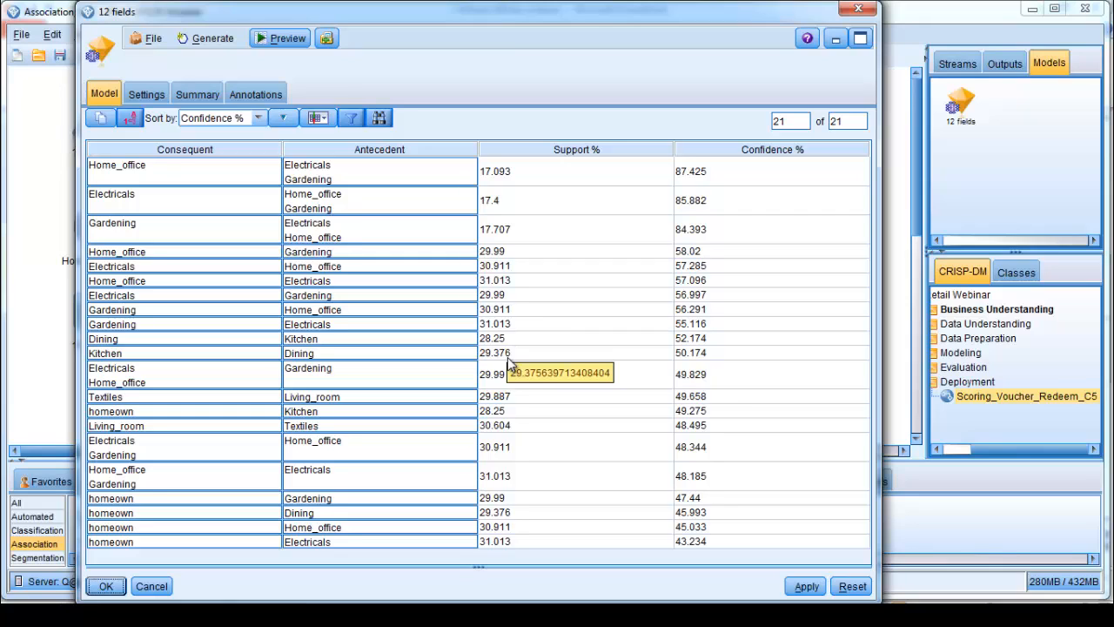
mouse_move(511, 366)
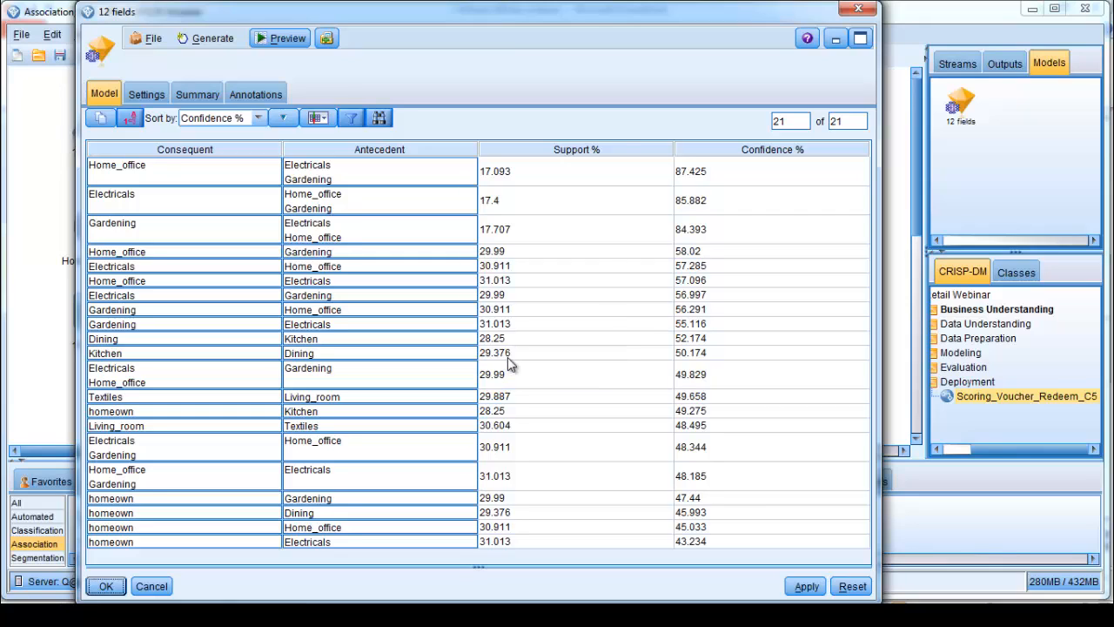
mouse_move(467, 352)
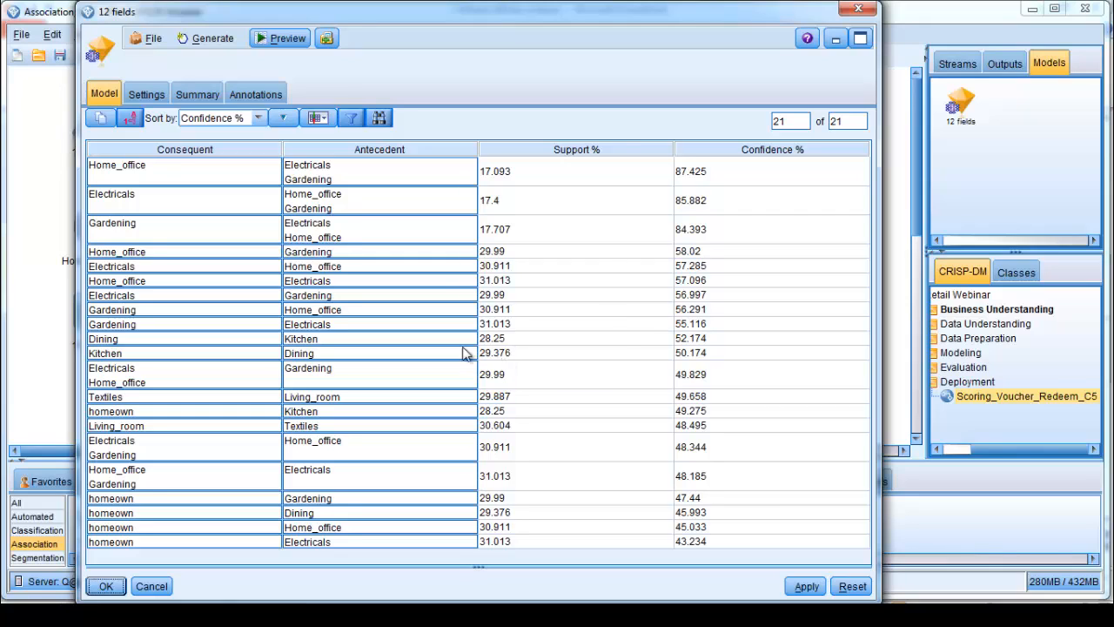
mouse_move(707, 363)
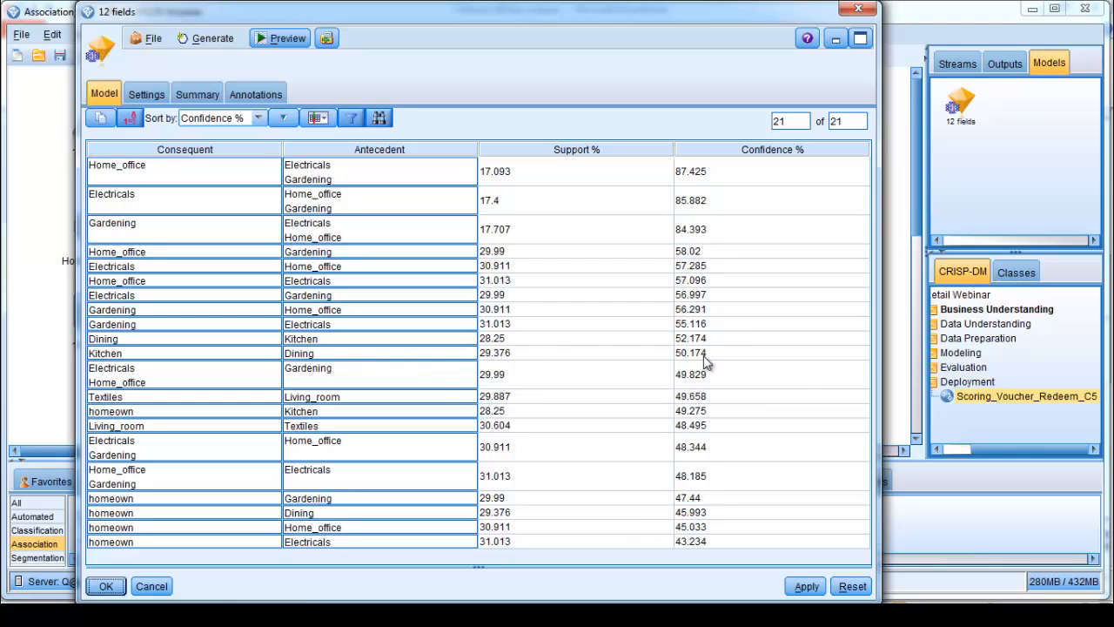
mouse_move(160, 360)
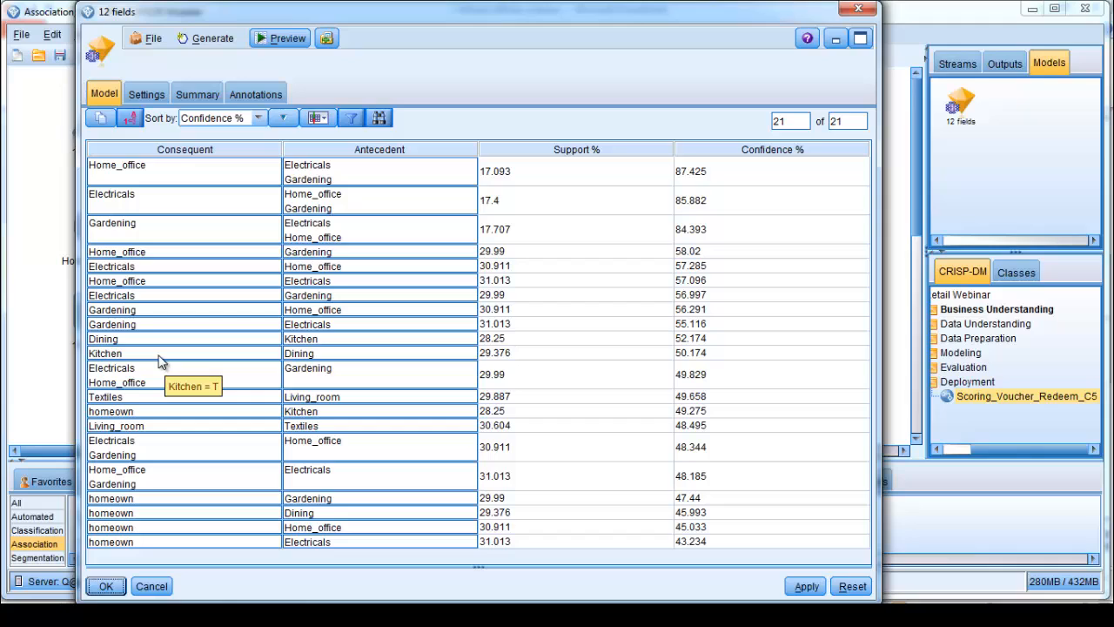
mouse_move(317, 118)
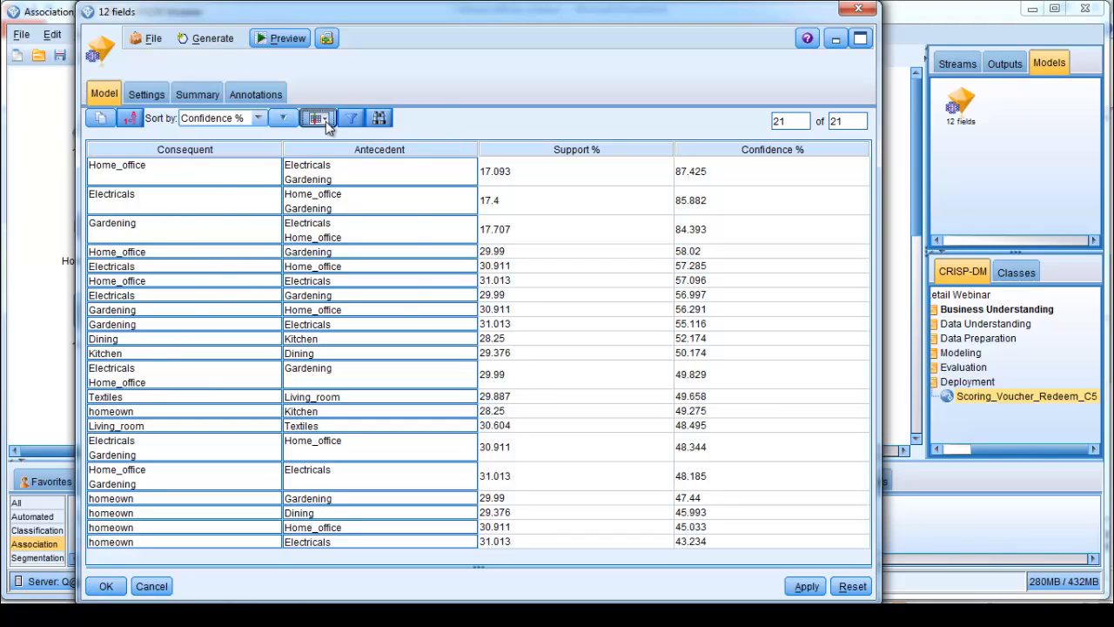
Add the Instances column to the rule display via the show/hide columns list
click(317, 118)
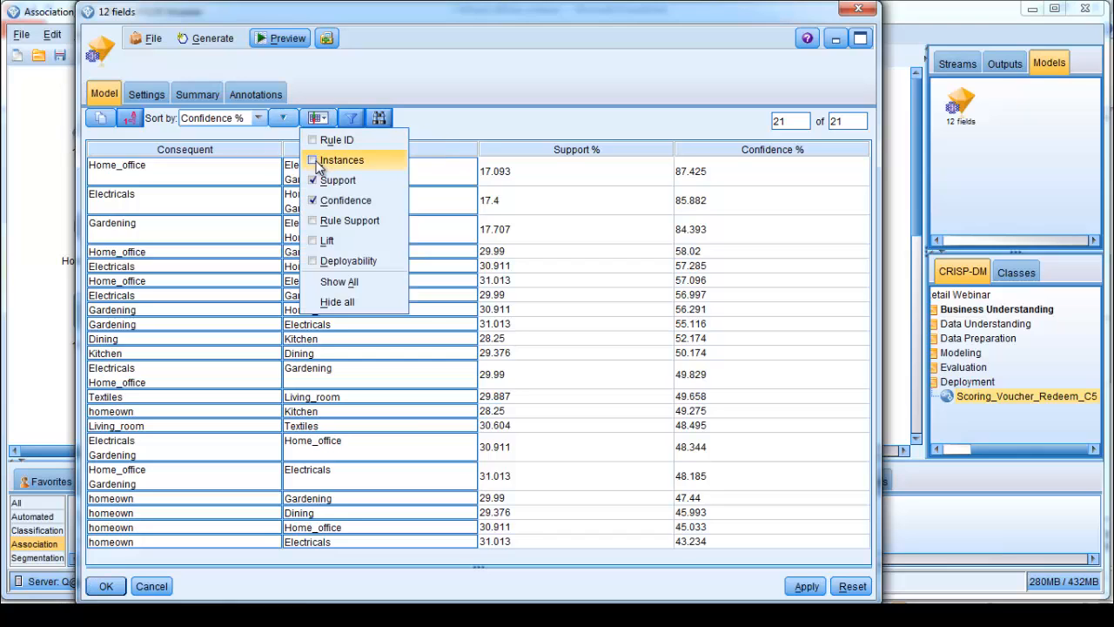
click(341, 160)
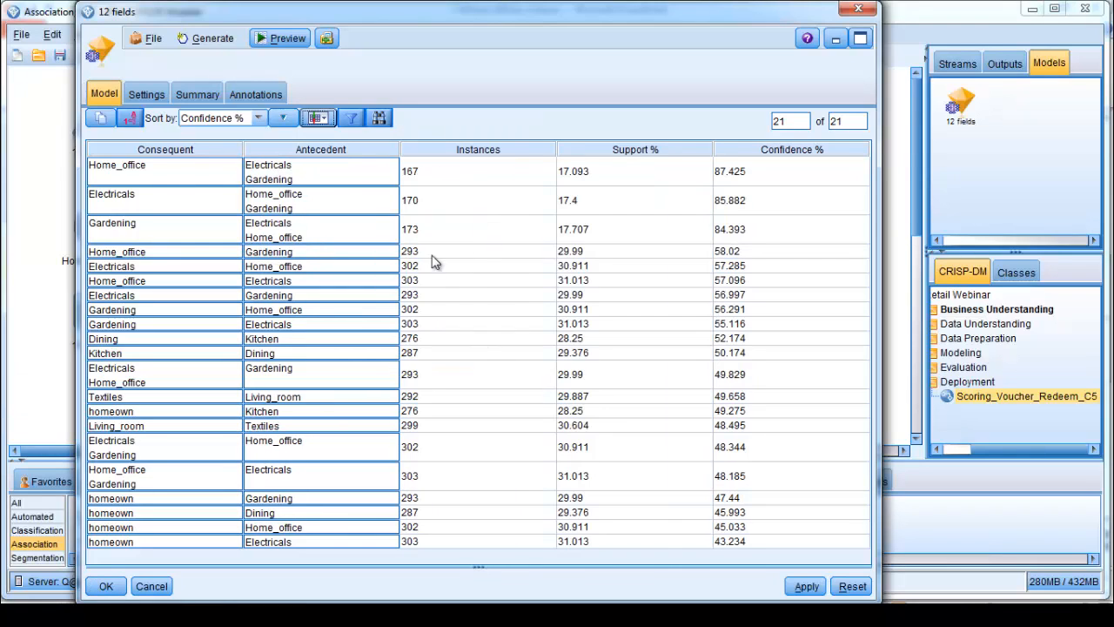
mouse_move(449, 324)
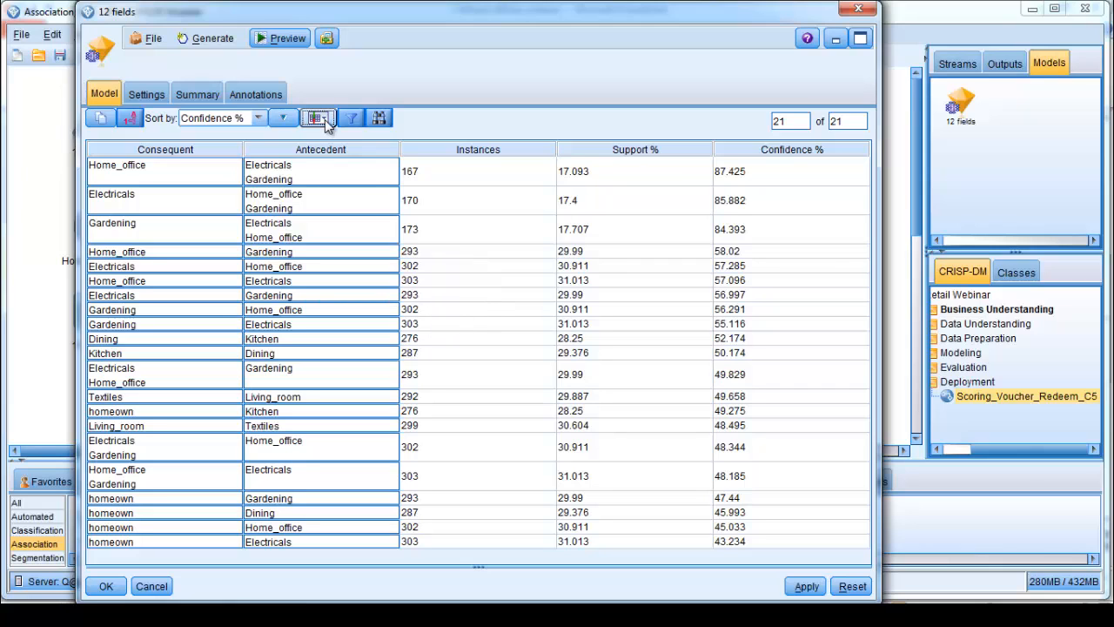
click(317, 119)
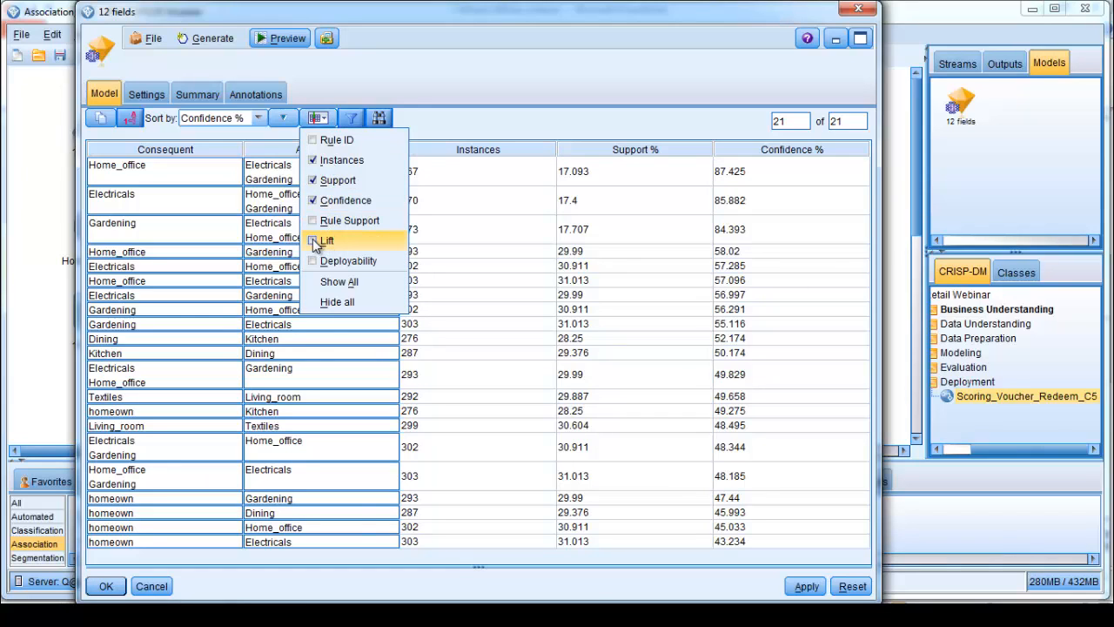
click(327, 241)
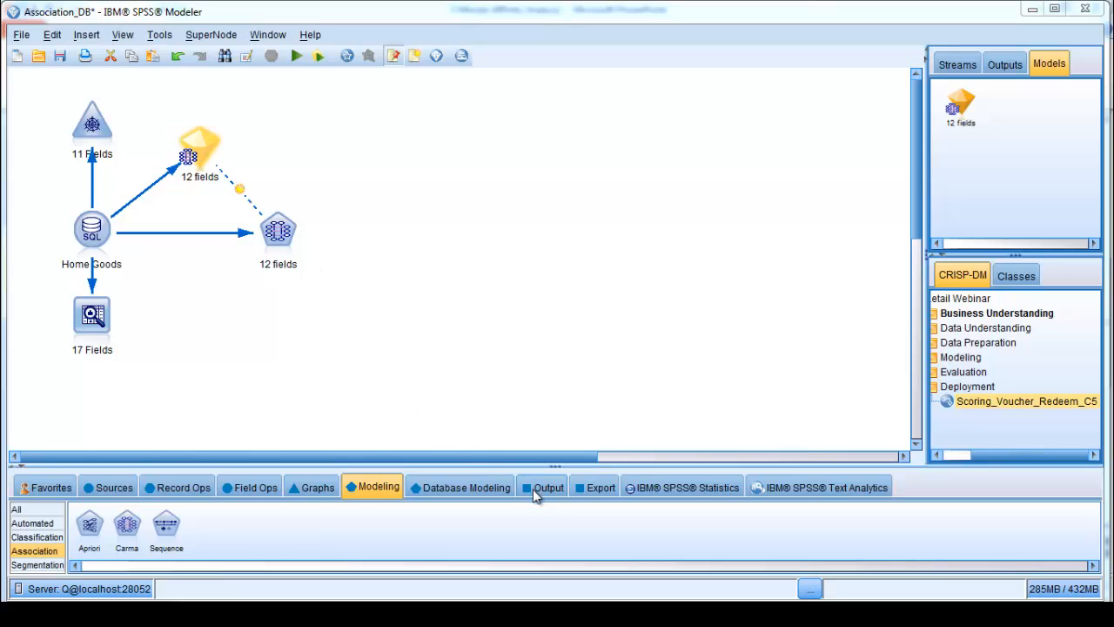
Add a Table node after the nugget from the Output palette, run it and widen the results window
click(548, 487)
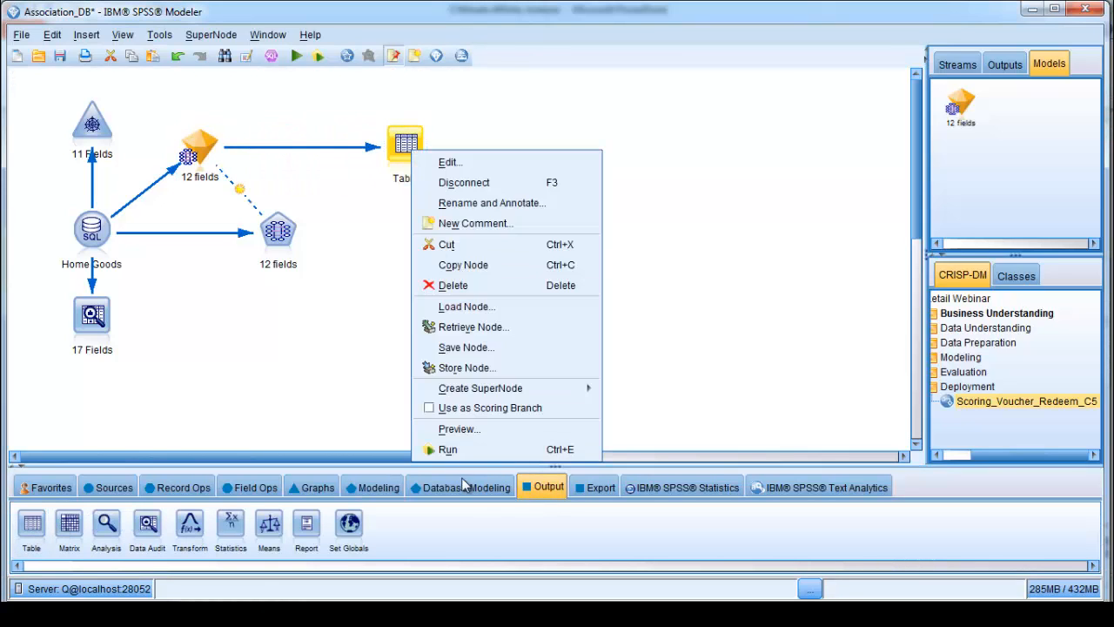
mouse_move(449, 449)
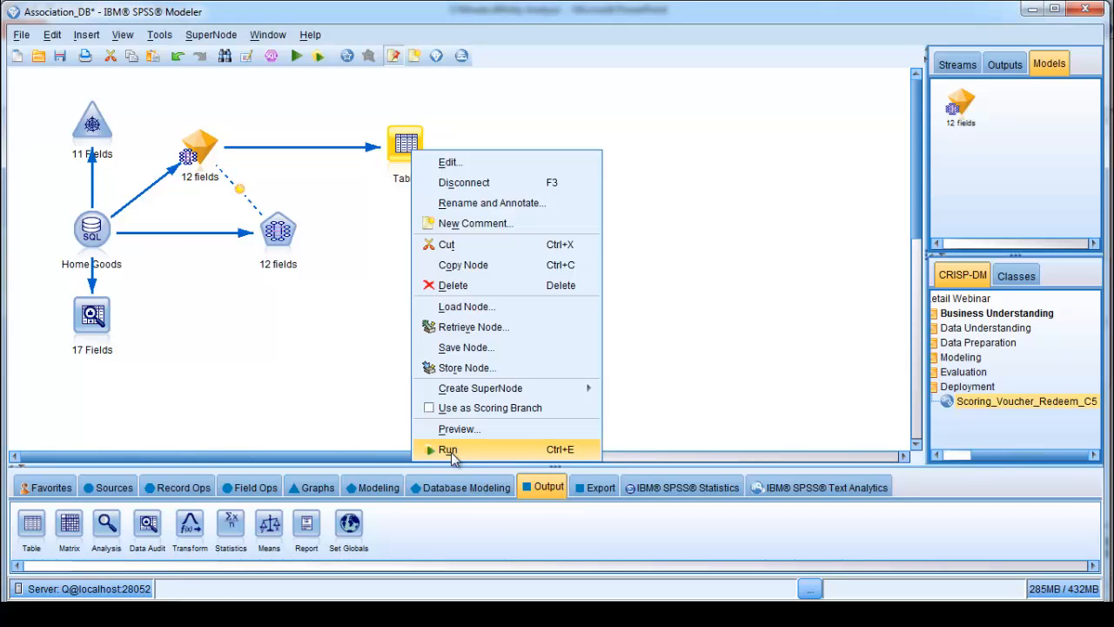
click(447, 449)
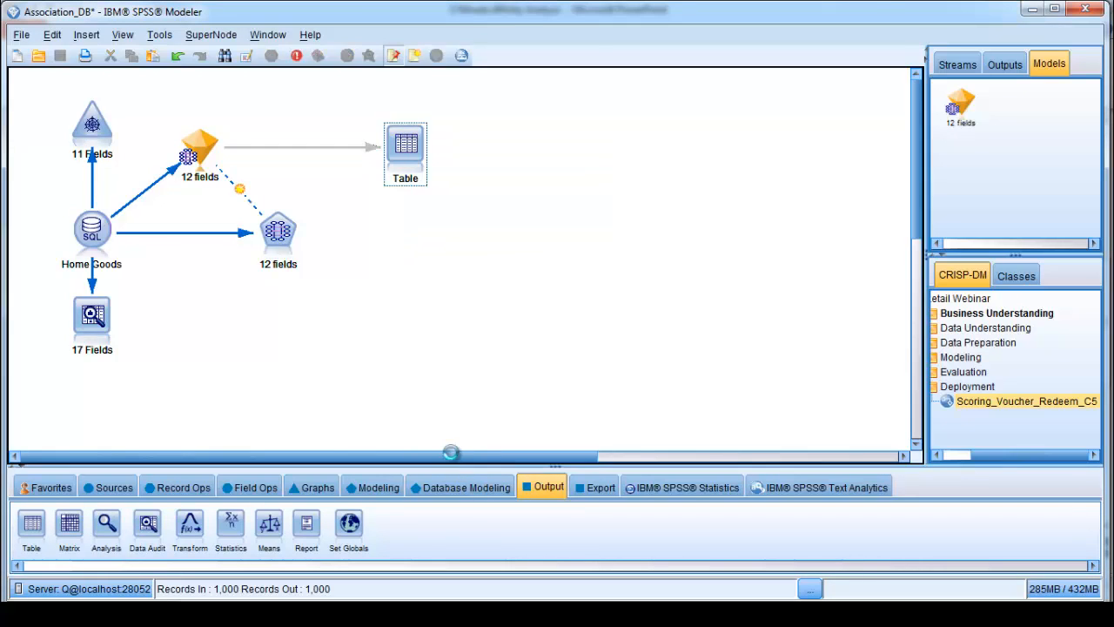
double_click(404, 148)
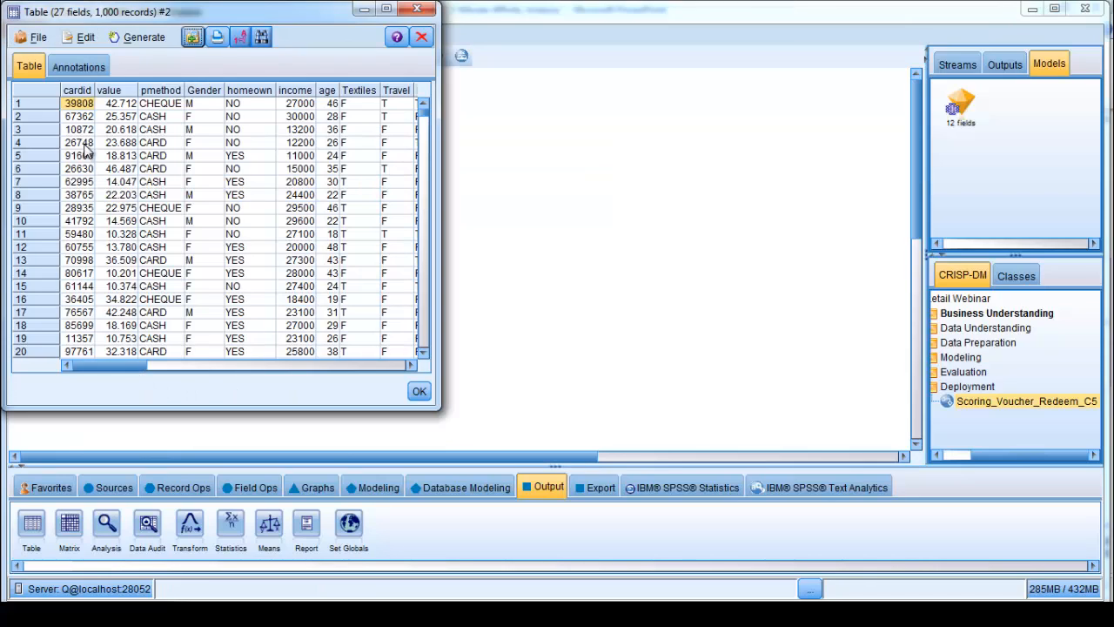
drag(96, 366, 156, 365)
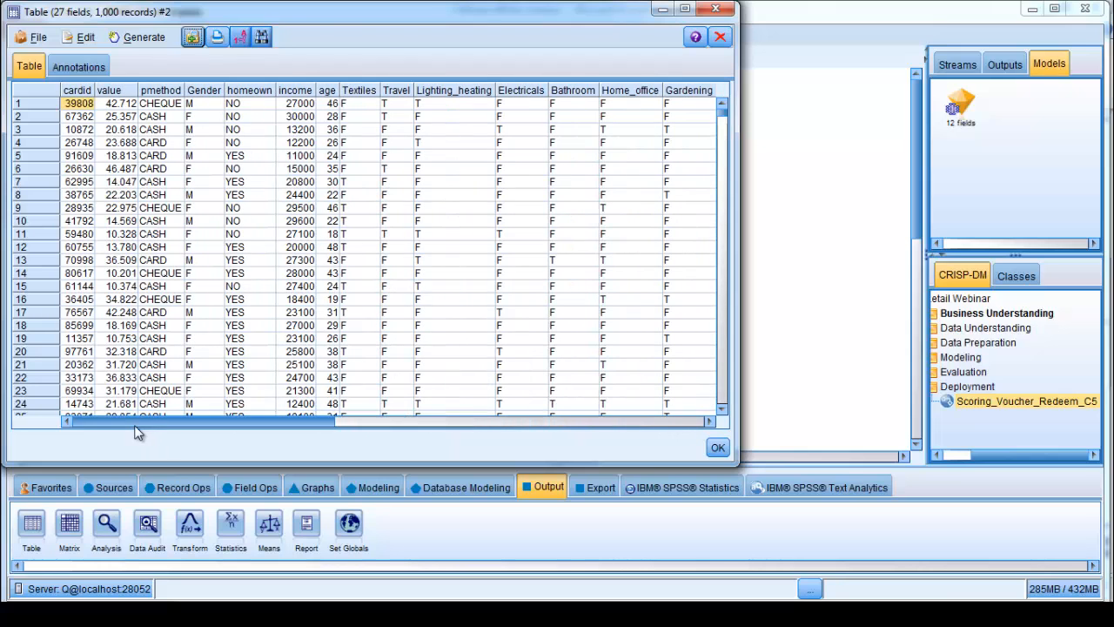
scroll(down, 3)
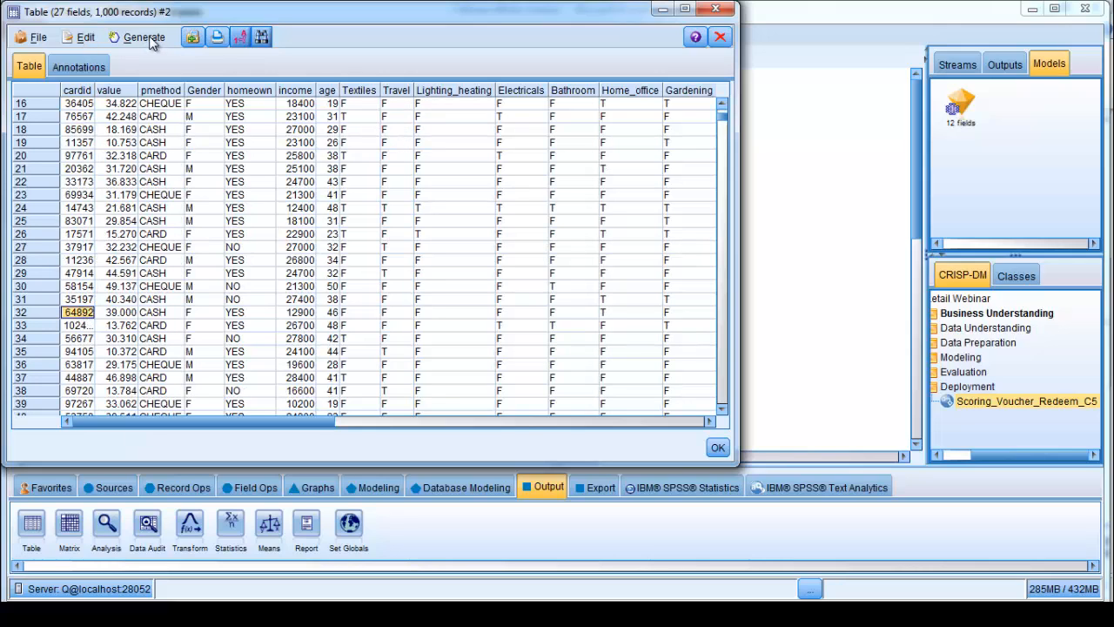
Generate a node from a selected record and scroll right to its $A and $AC recommendation fields
click(143, 36)
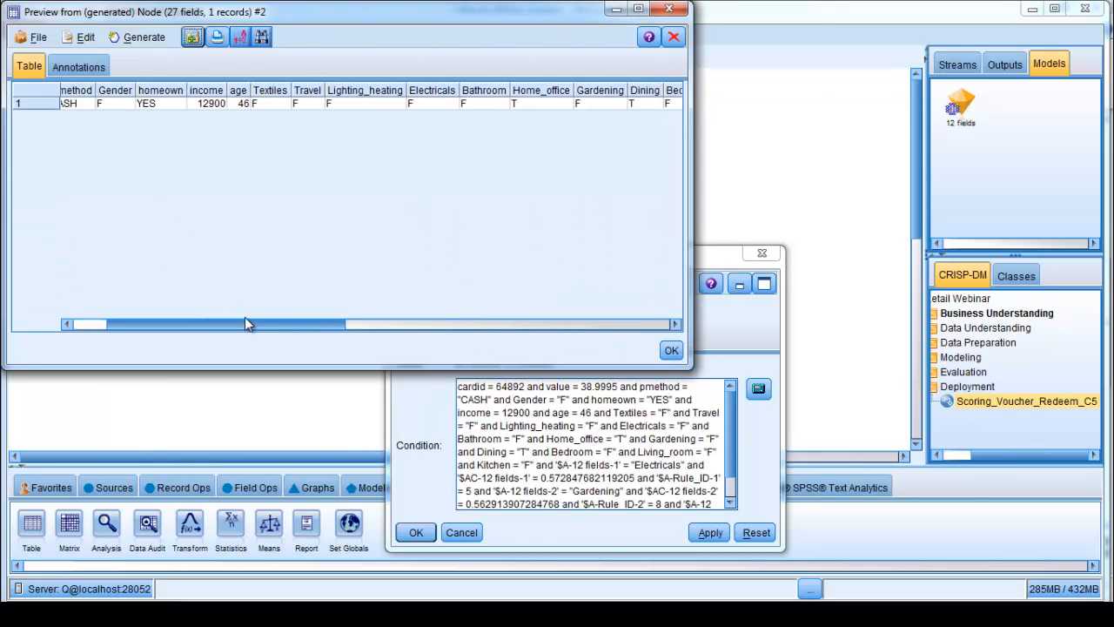
scroll(right, 3)
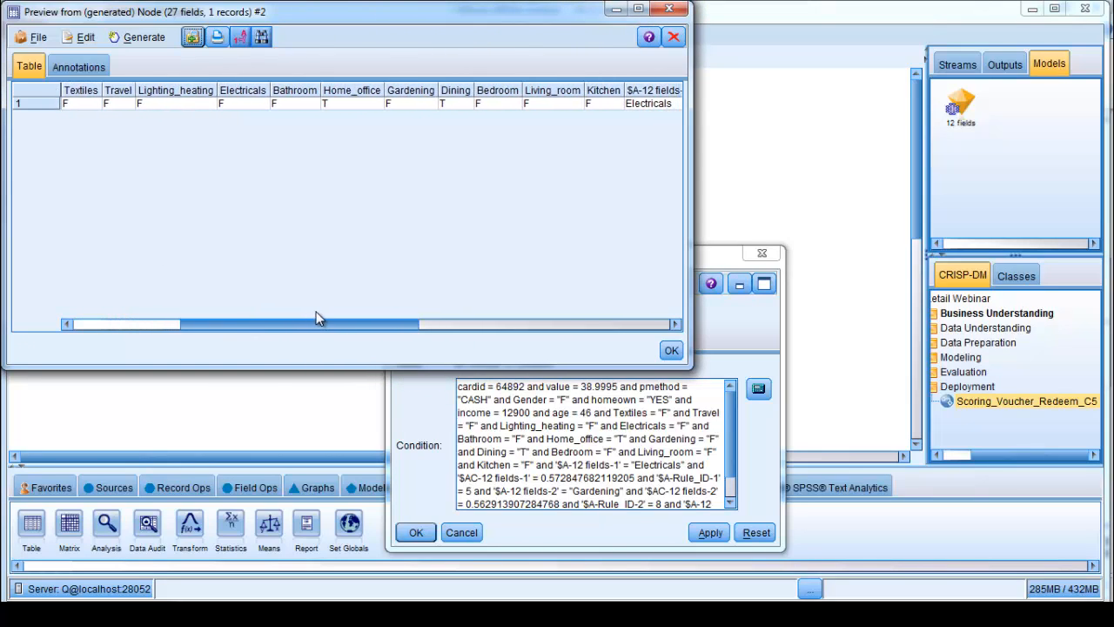
scroll(right, 3)
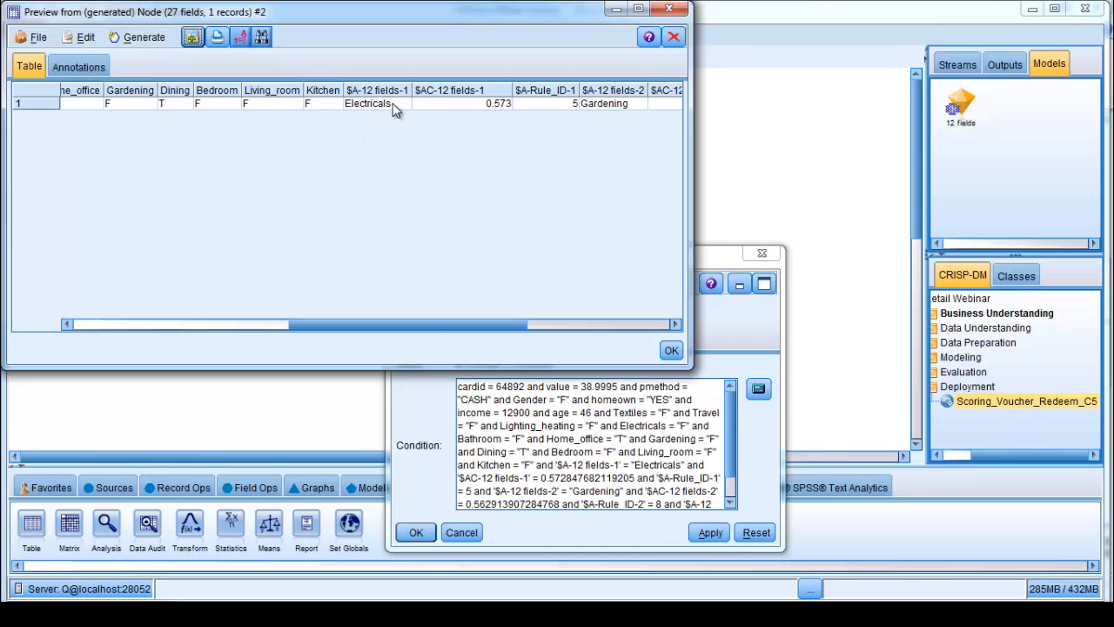
mouse_move(391, 105)
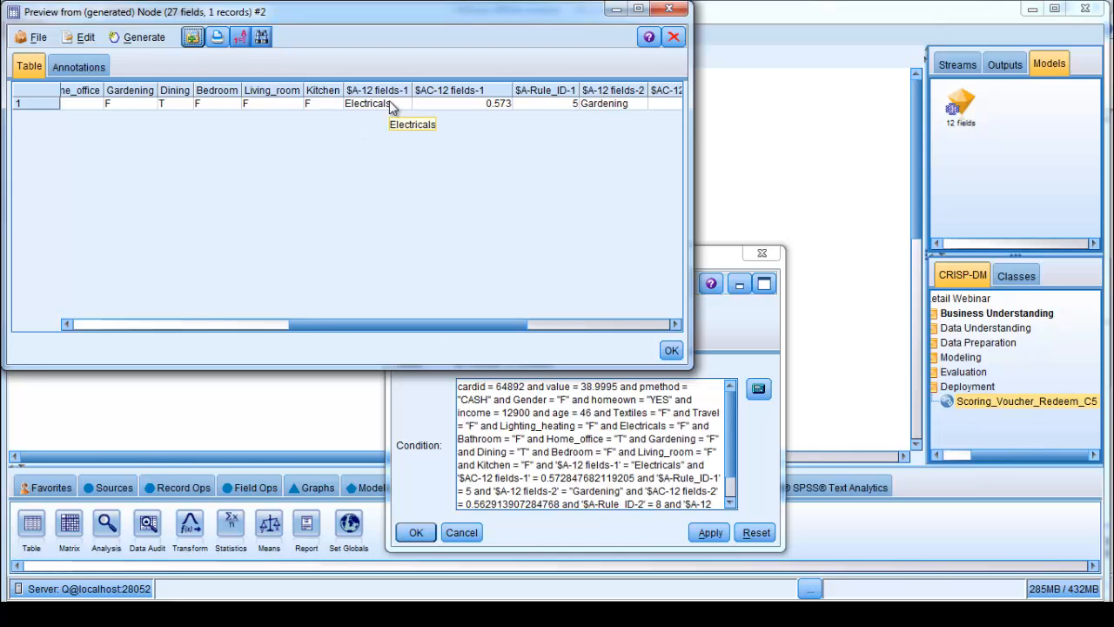
mouse_move(414, 146)
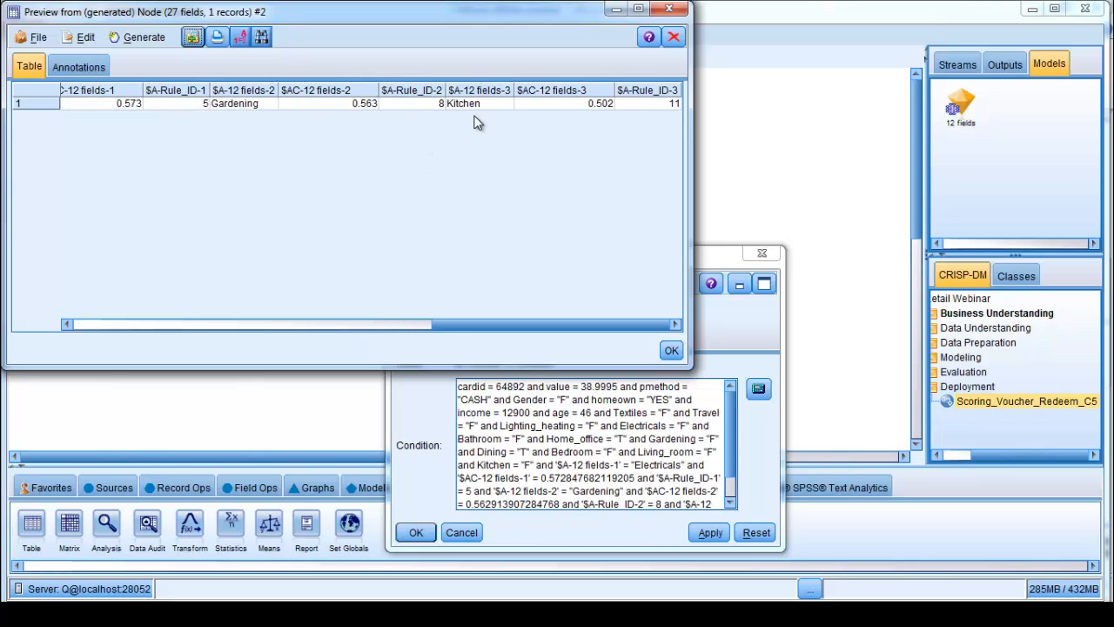
mouse_move(529, 115)
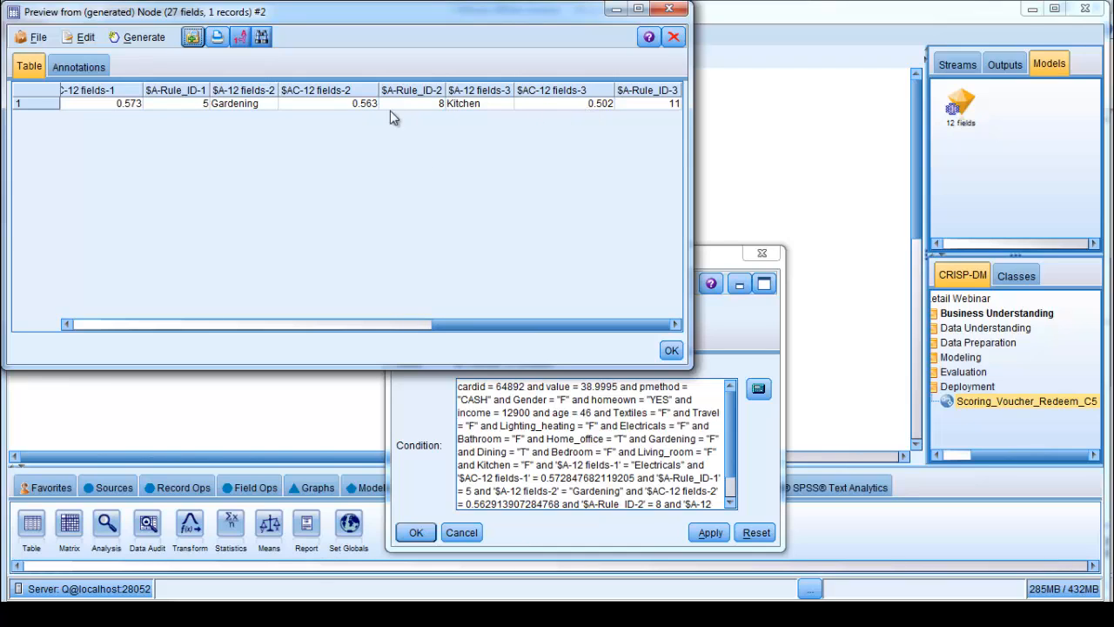
mouse_move(670, 10)
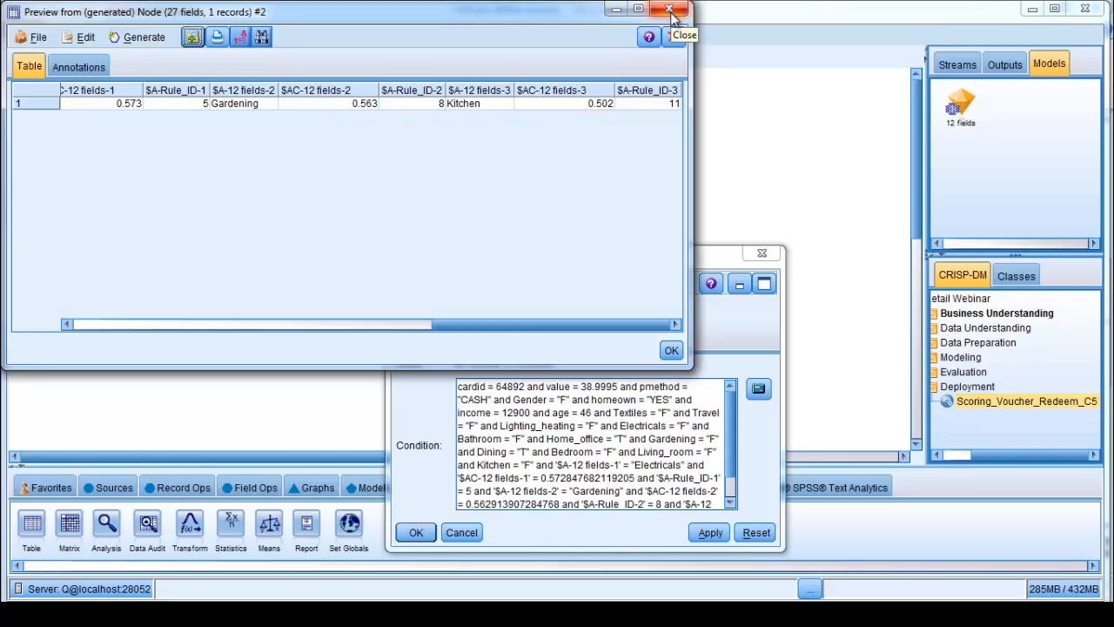